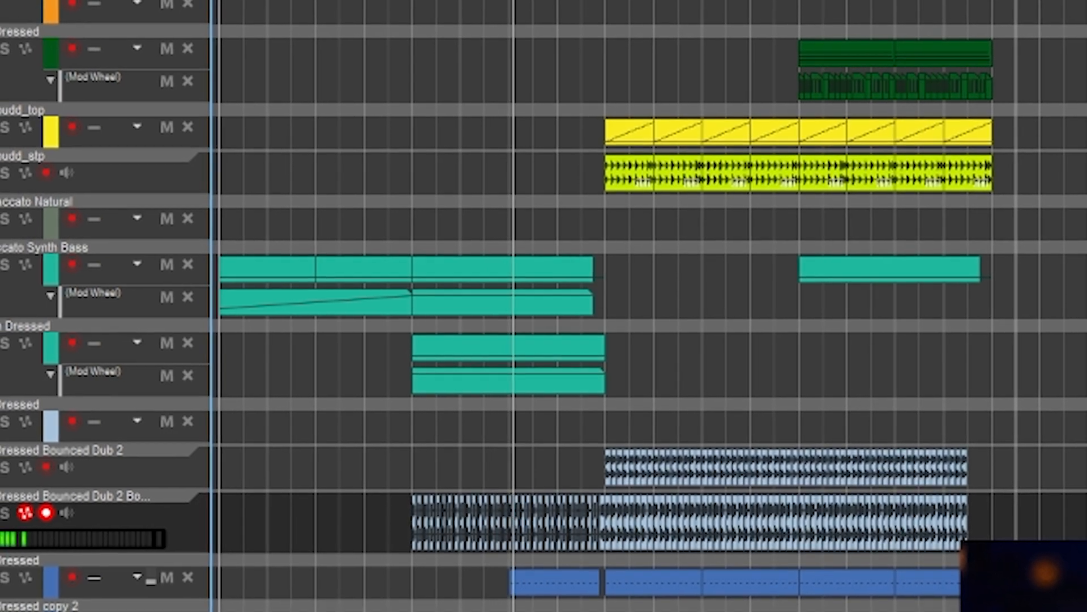
Scroll through the sequencer tracks toward the Humana, Scream 4 and Pulveriser rack devices.
scroll("down", 3)
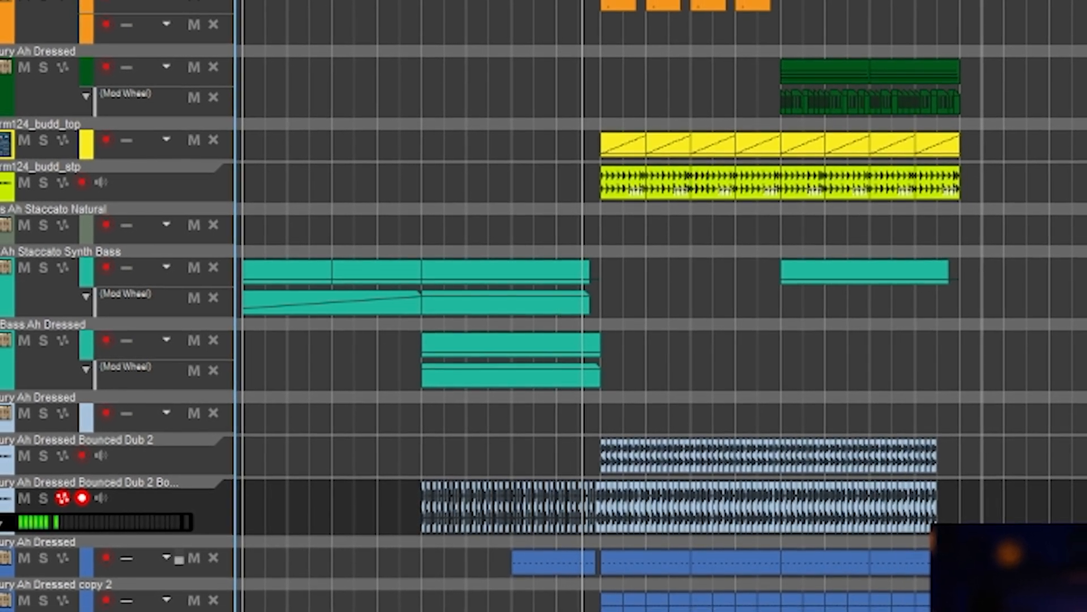
scroll("down", 3)
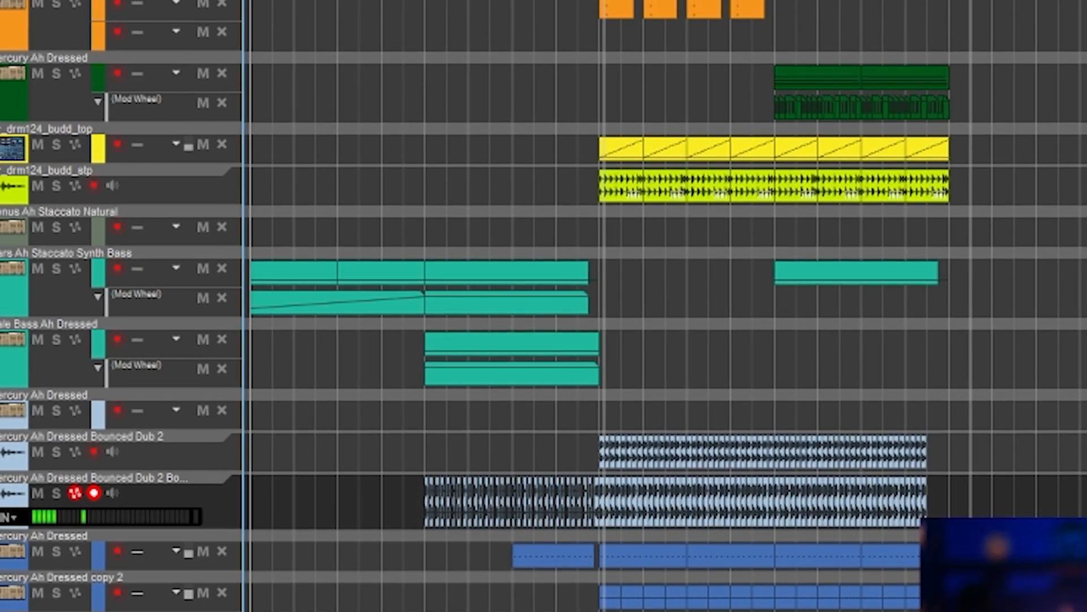
scroll("down", 3)
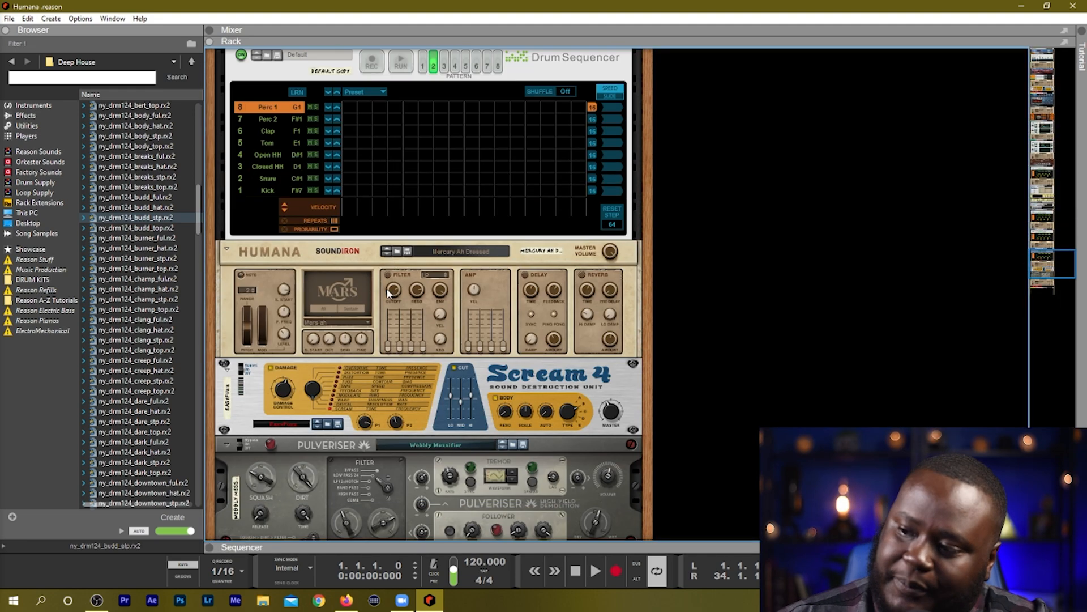
Add a Humana Vocal Ensemble with Mercury Ah Dressed, driven by a Scales & Chords player.
right_click(413, 468)
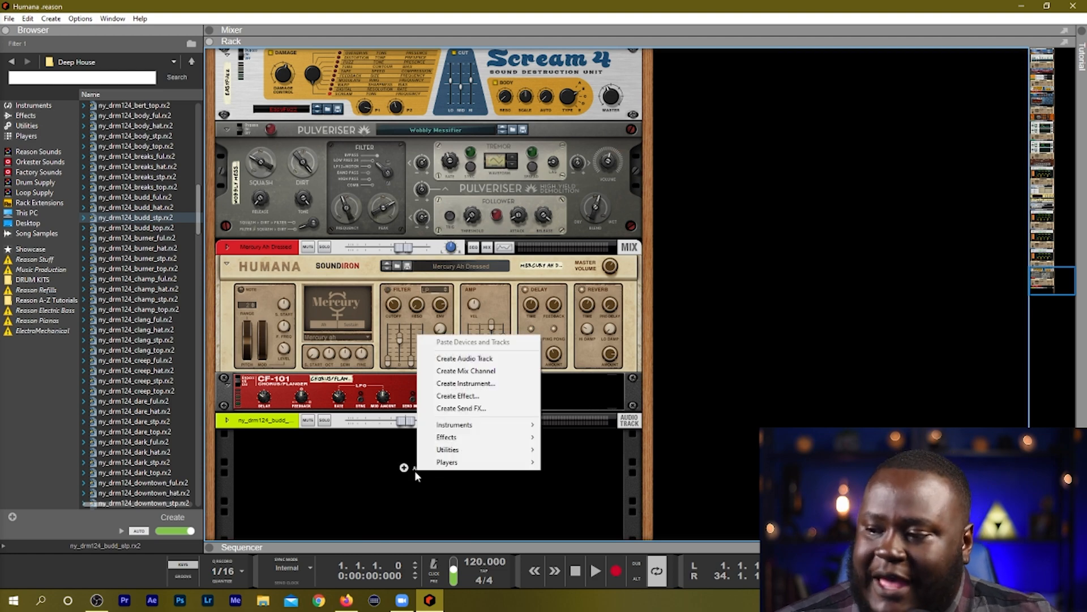
mouse_move(454, 424)
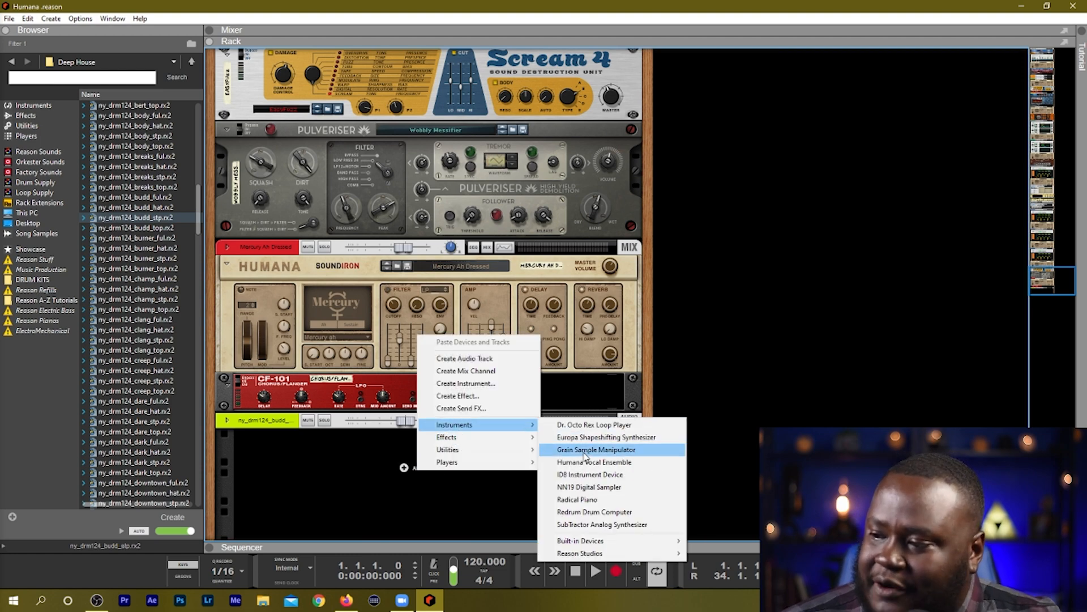
left_click(594, 462)
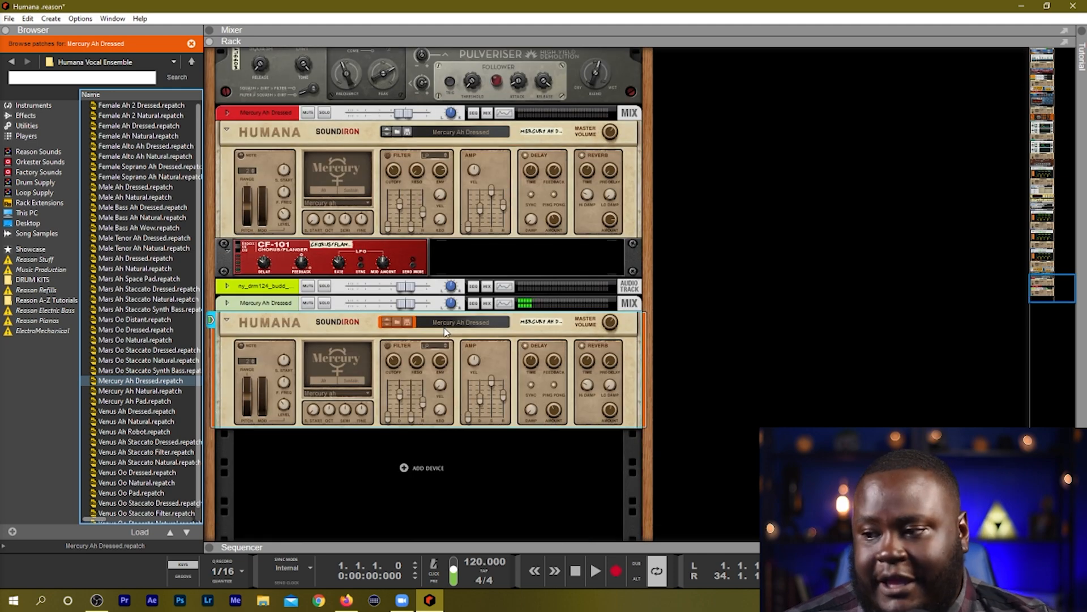
right_click(444, 332)
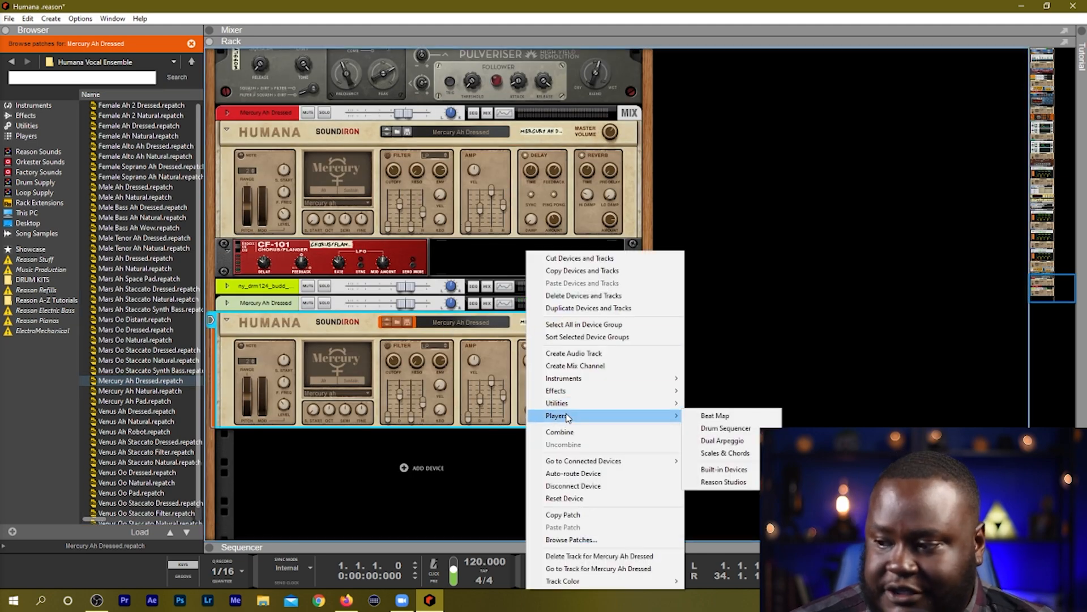
left_click(725, 453)
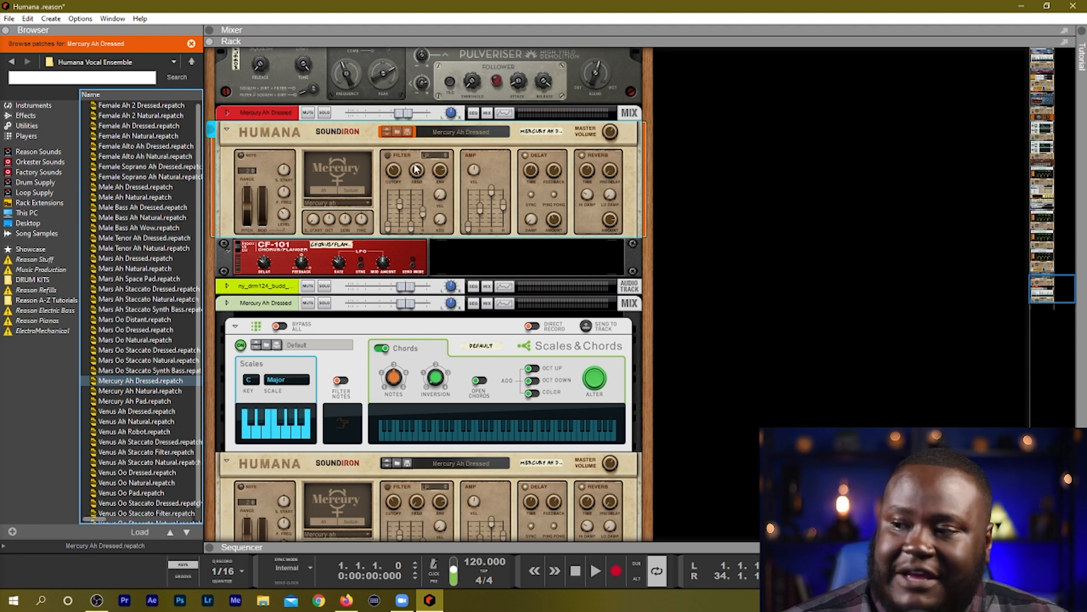
mouse_move(441, 212)
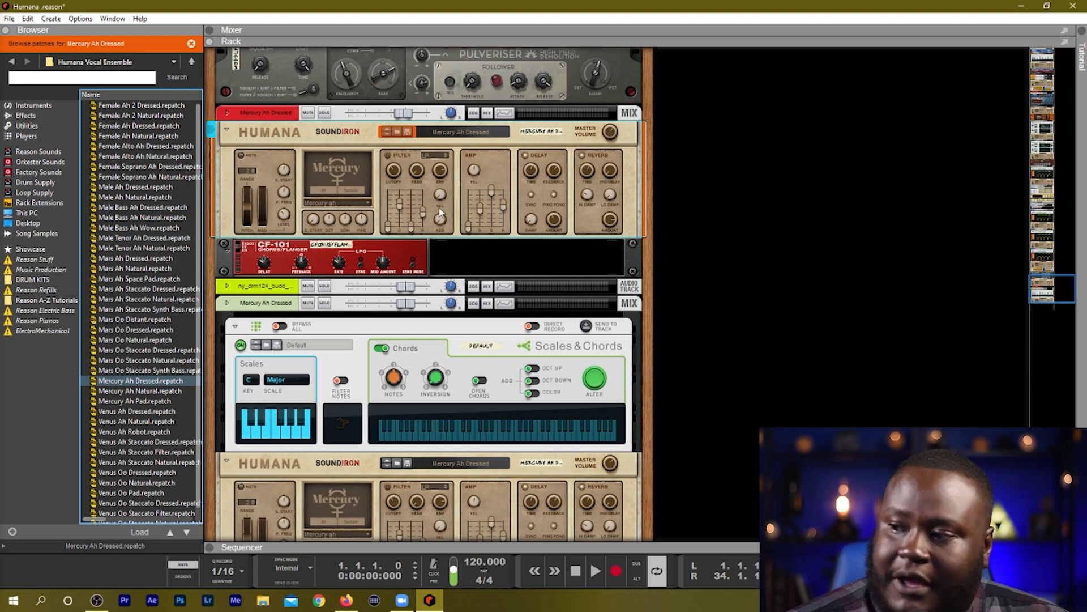
mouse_move(367, 182)
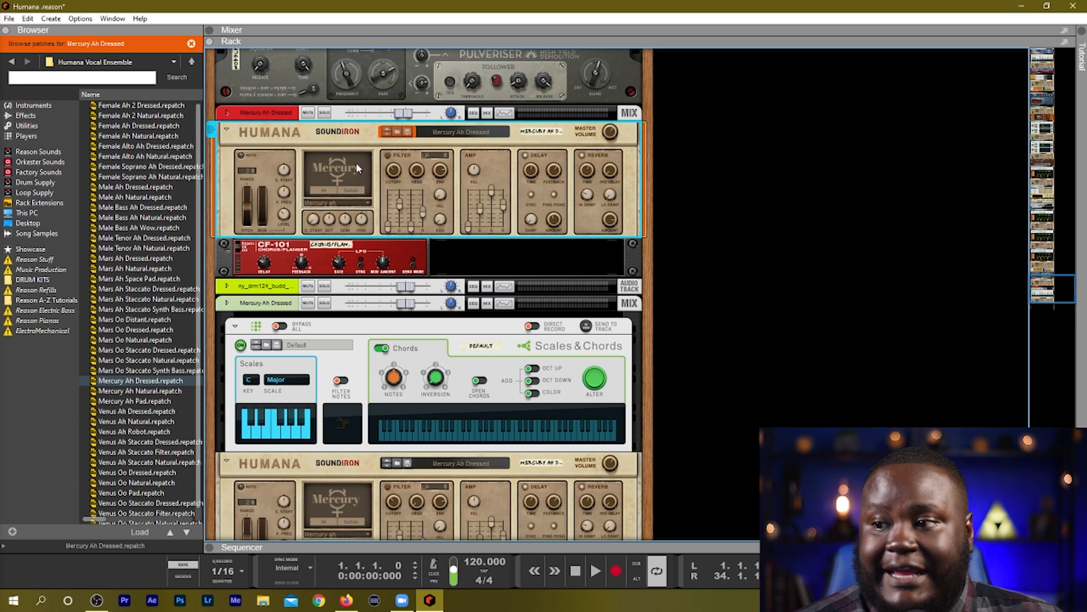
mouse_move(358, 168)
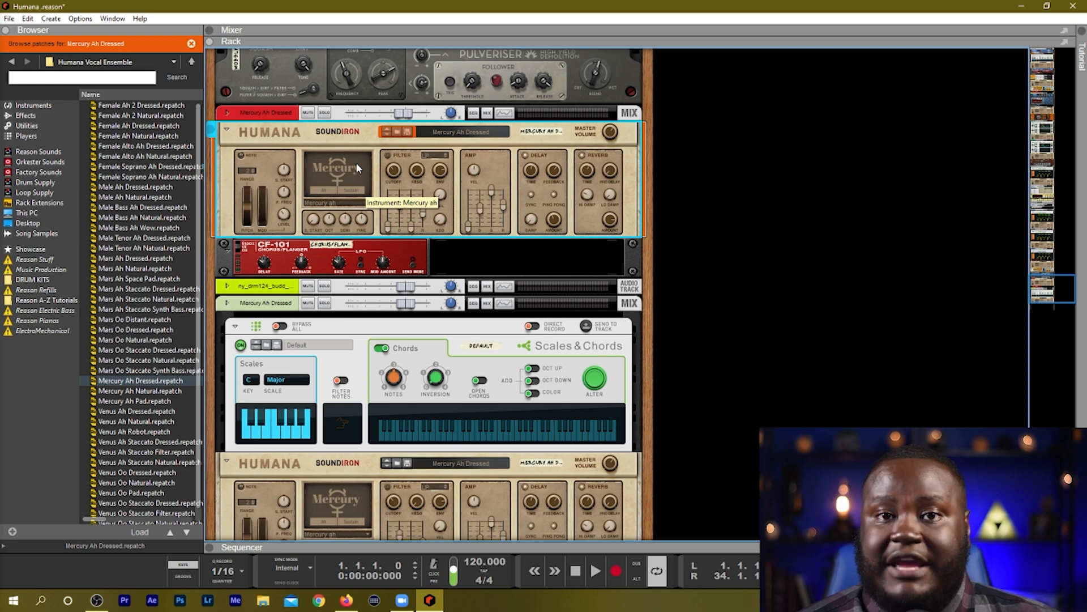
Play the Mercury Ah Dressed track from bar 17, inspect its rack devices, then return.
scroll("down", 3)
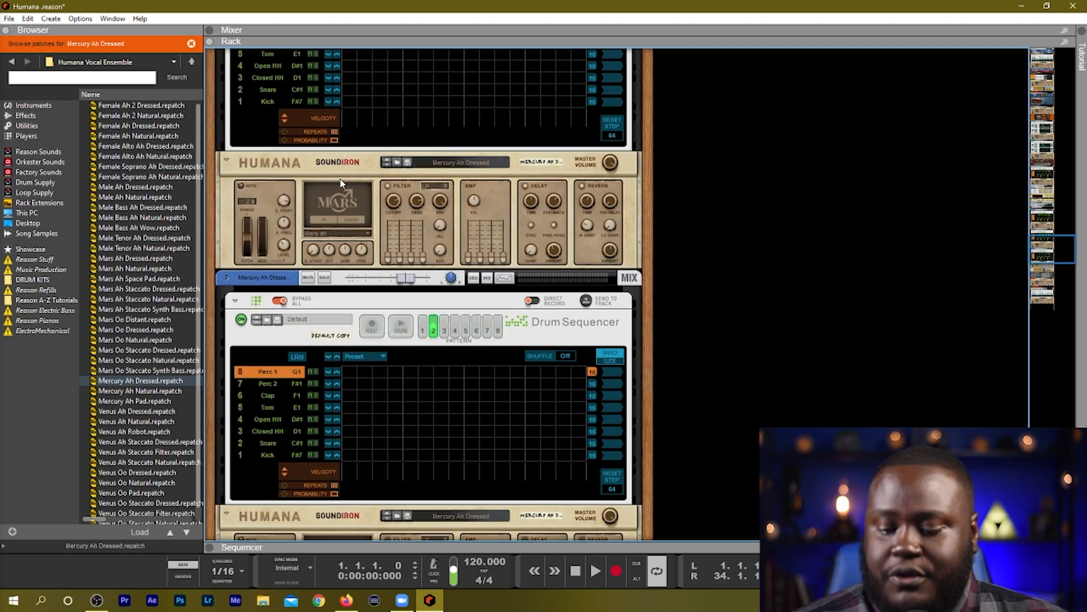
left_click(241, 52)
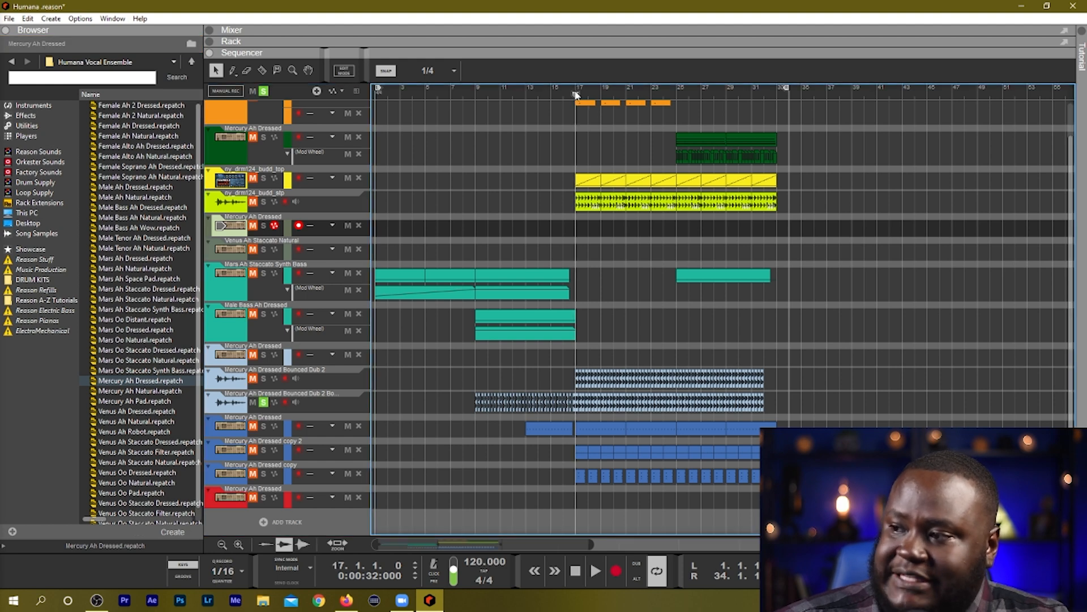
left_click(594, 570)
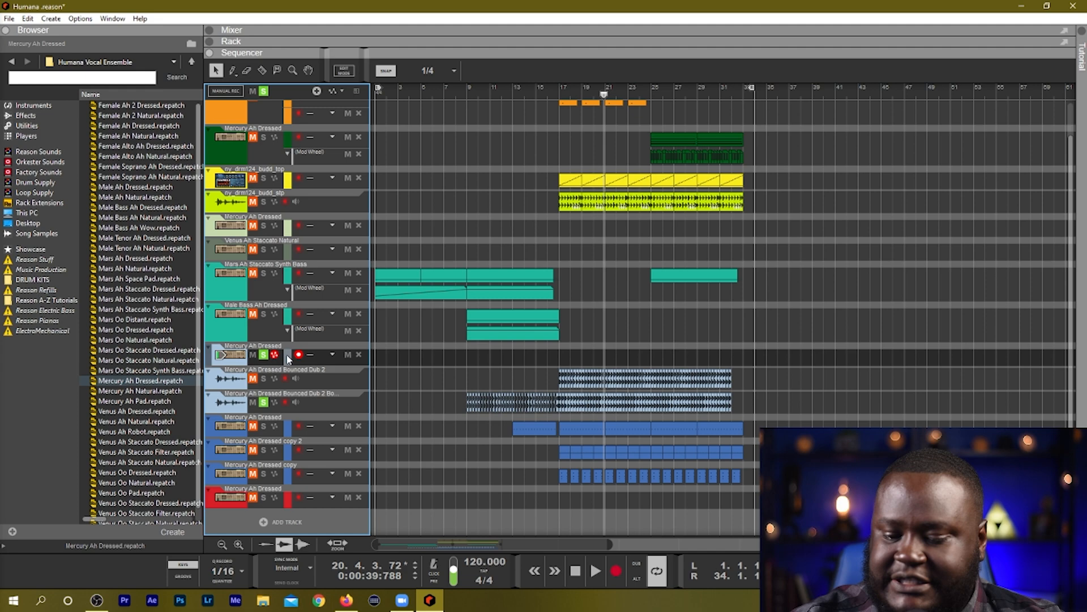
left_click(231, 41)
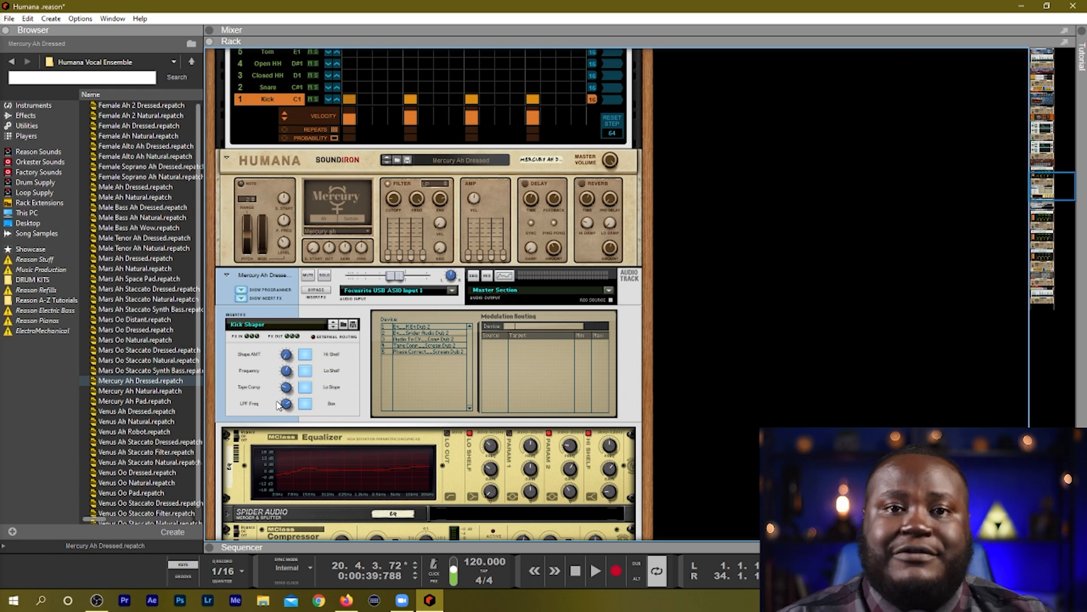
left_click(243, 53)
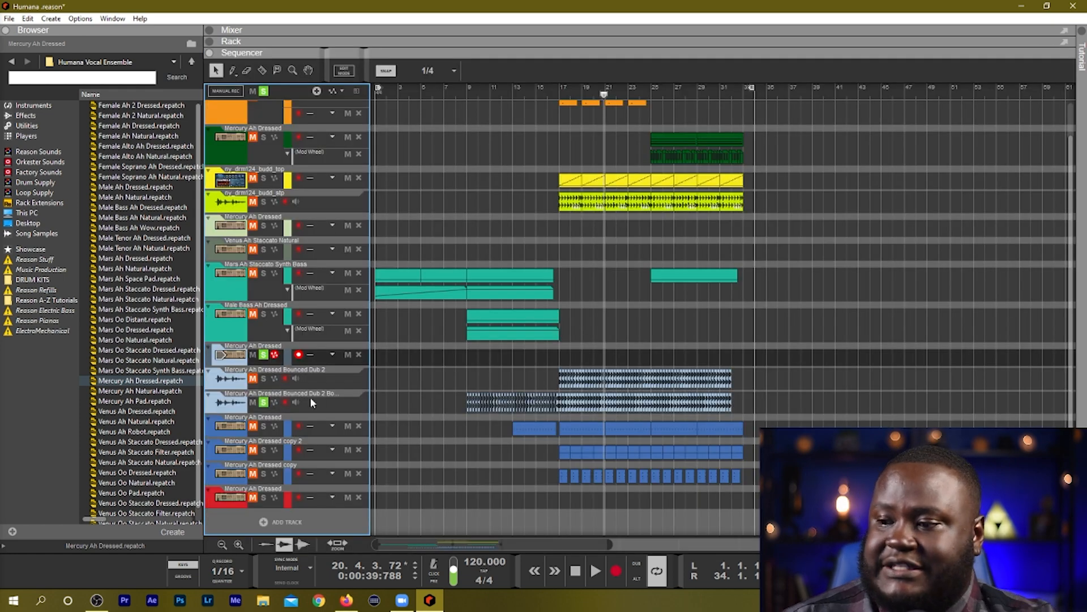
Audition the Mars Ah Staccato Synth Bass through its Dual Arpeggio in the rack.
left_click(263, 377)
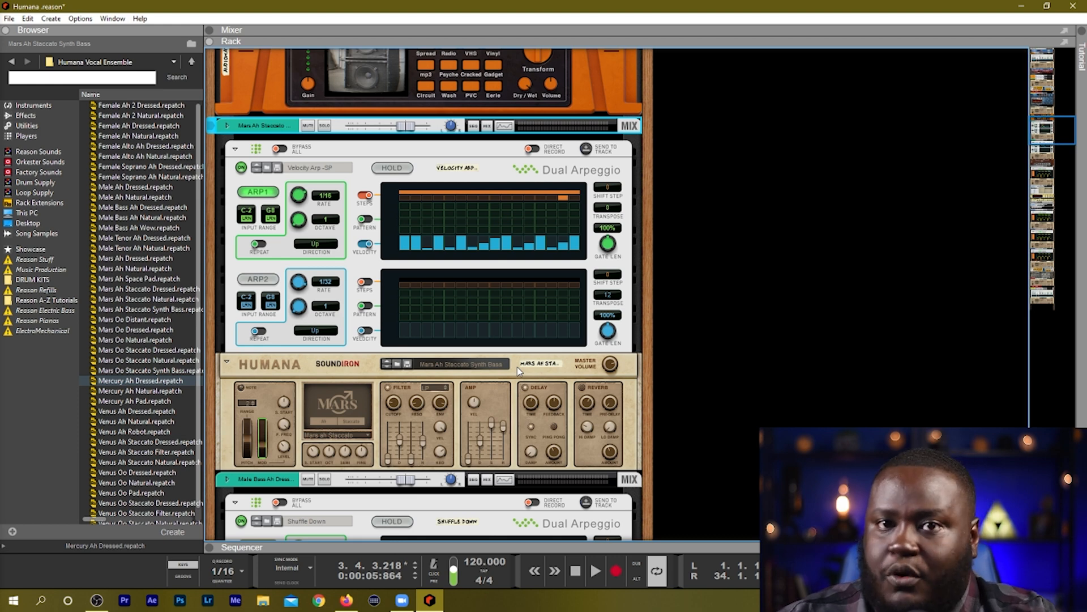
mouse_move(371, 247)
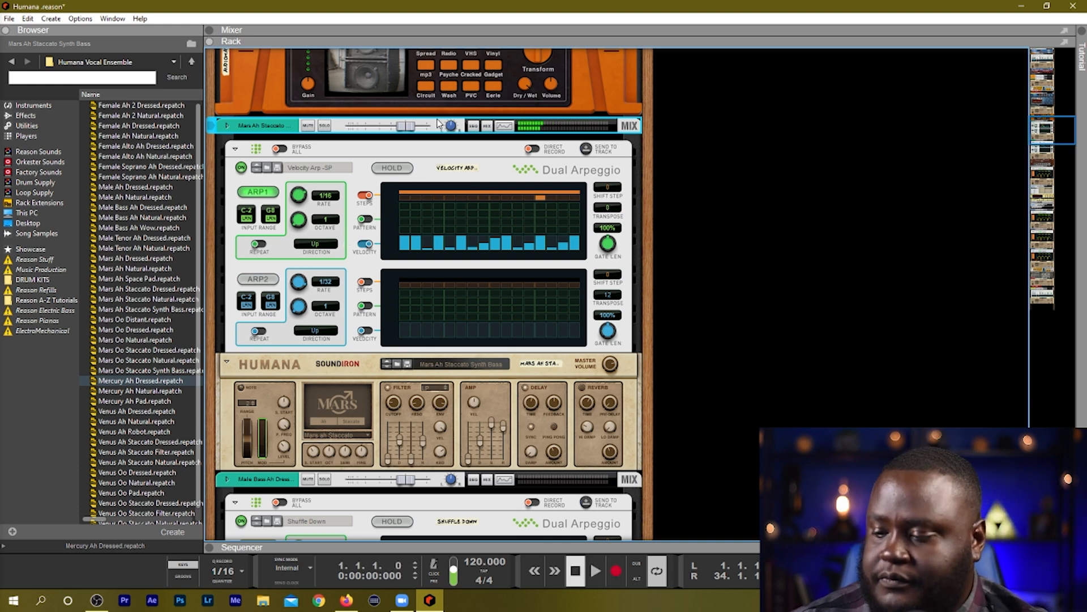
left_click(596, 570)
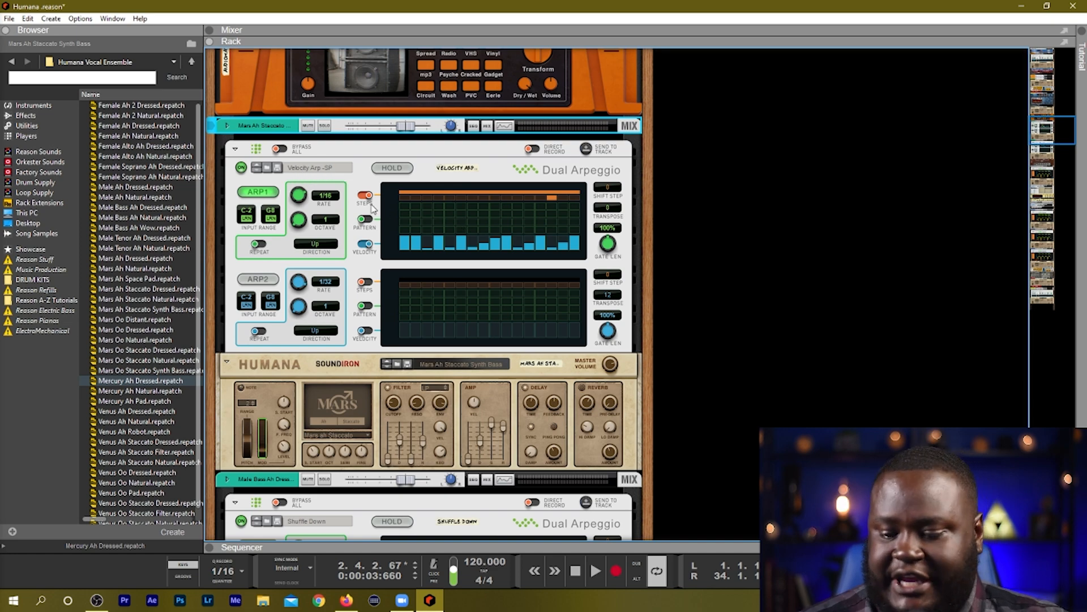
left_click(242, 52)
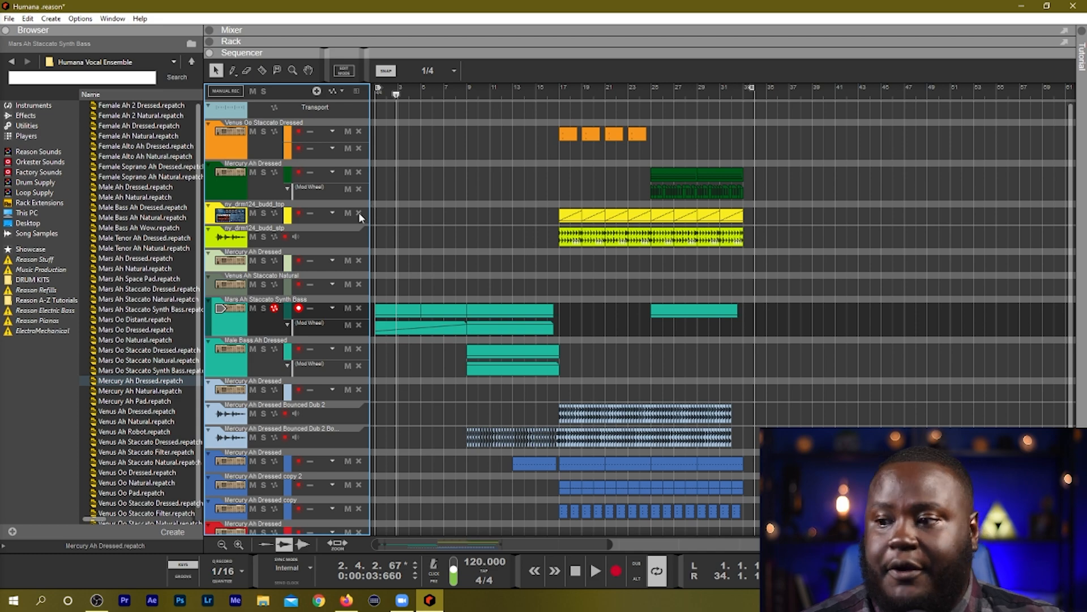
Recheck the bass arpeggiator devices, then play the song from the beginning.
left_click(232, 40)
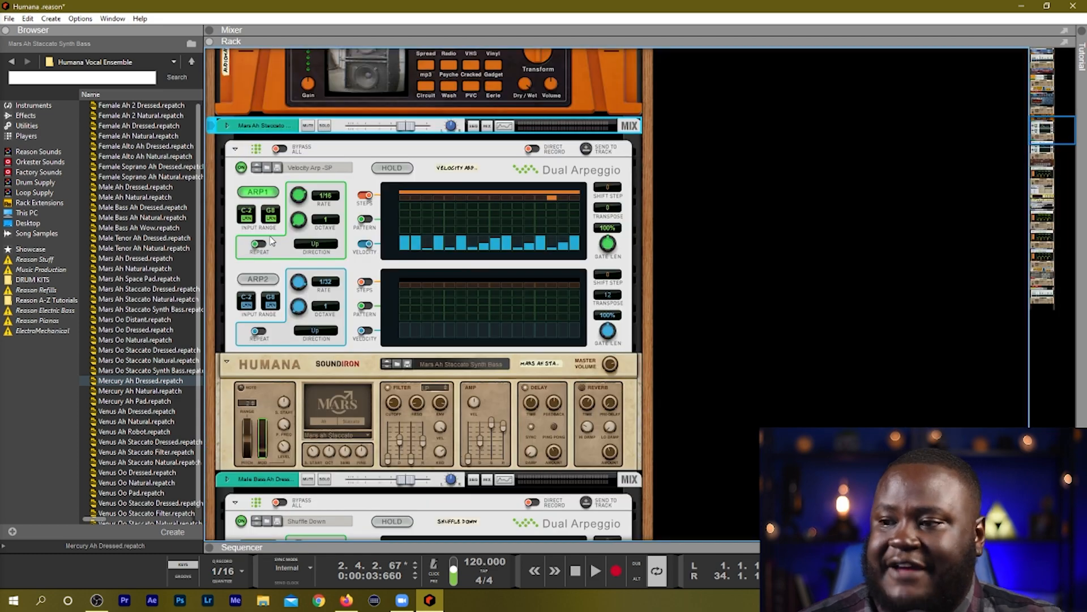
scroll("down", 3)
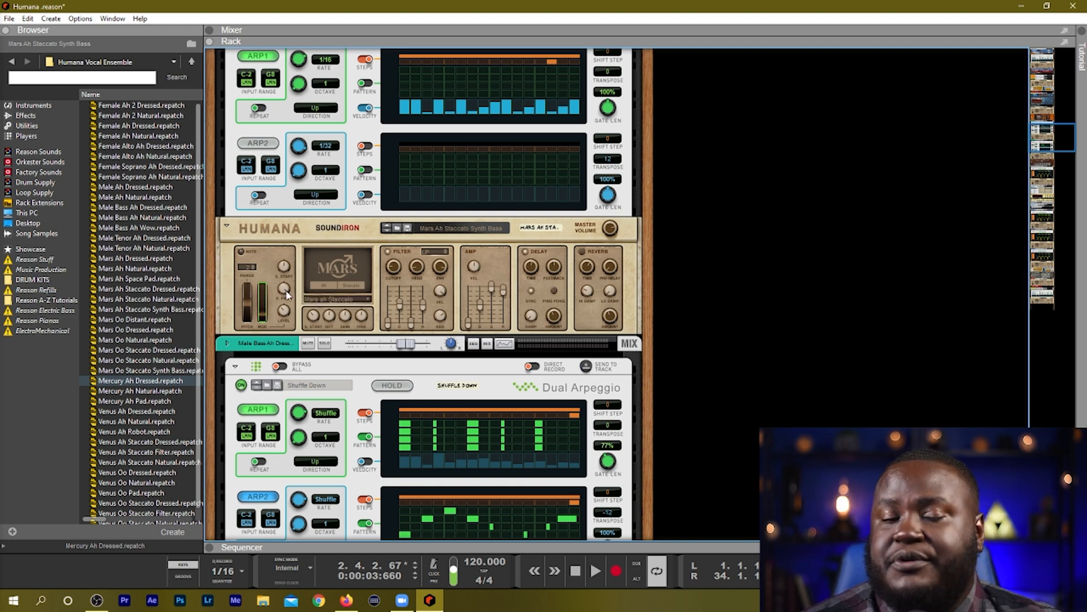
mouse_move(281, 321)
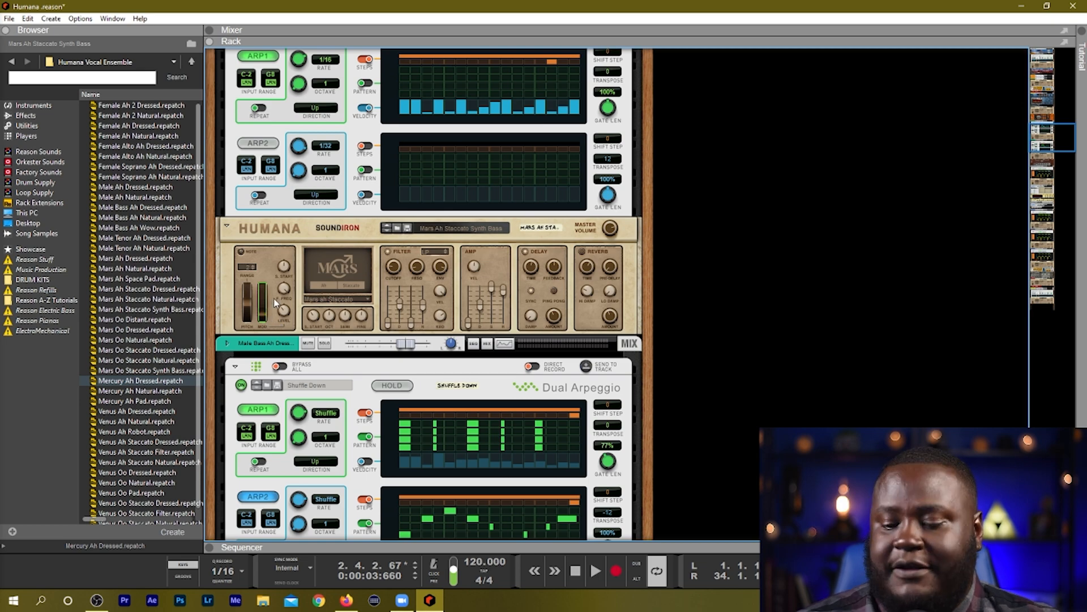
left_click(241, 54)
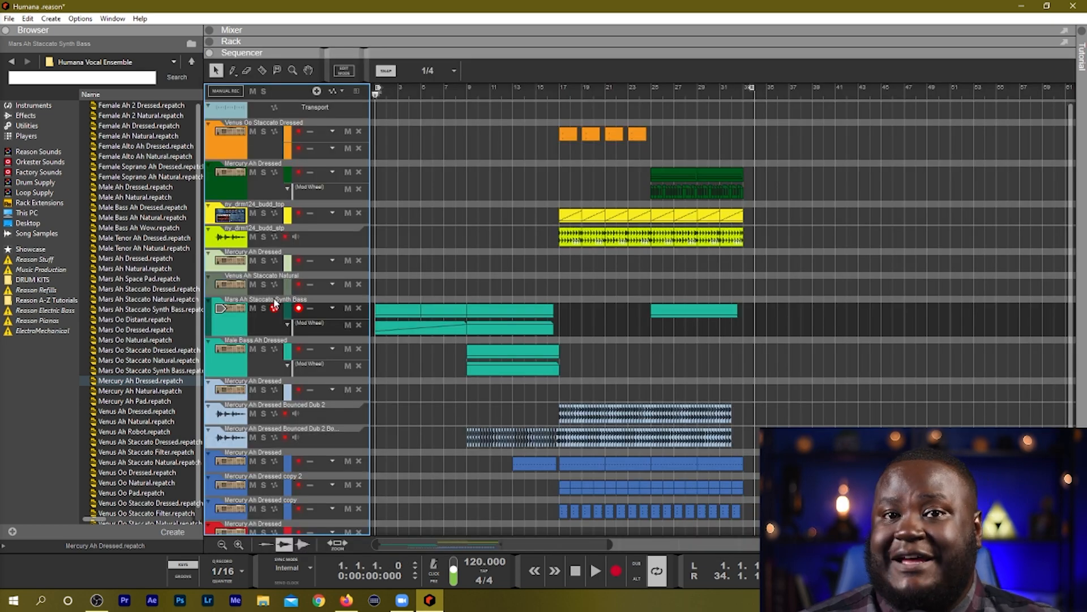
left_click(594, 570)
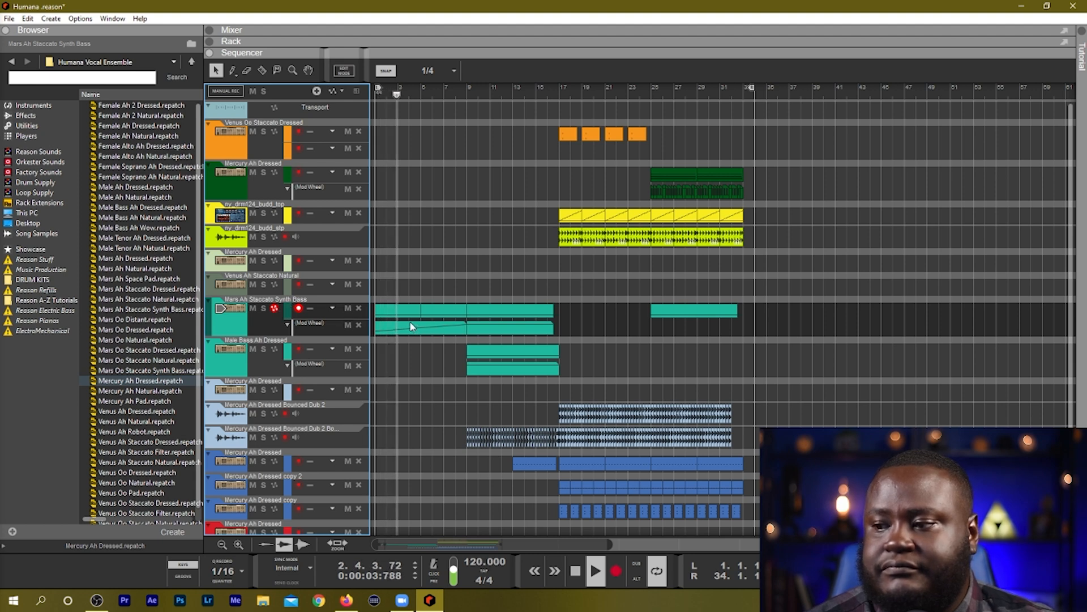
left_click(594, 569)
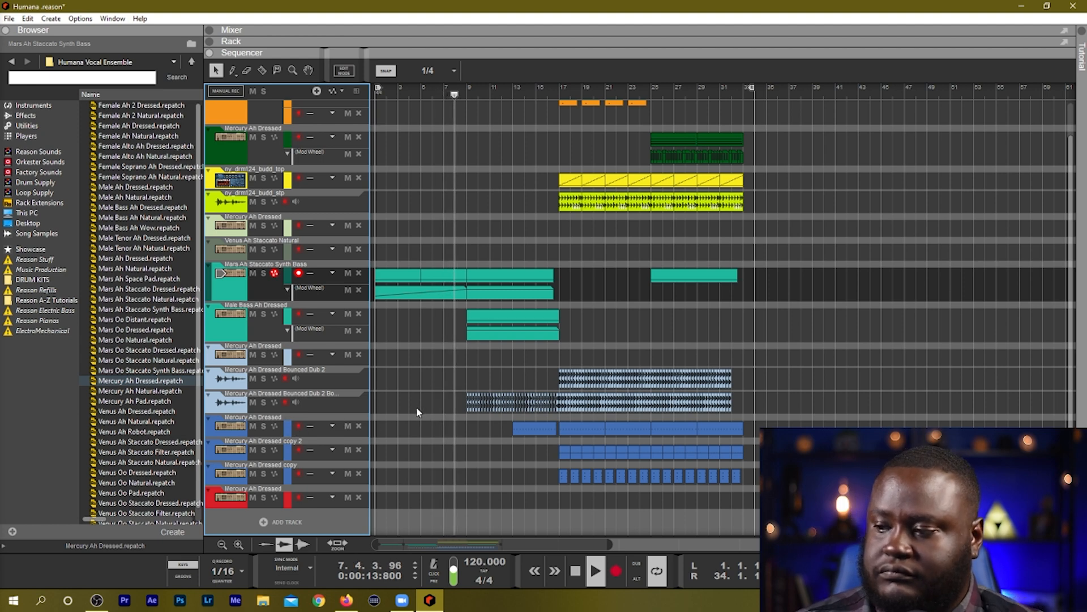
Move the song position to bar 17 and solo the Mercury Ah Dressed copy and copy 2 tracks.
left_click(574, 570)
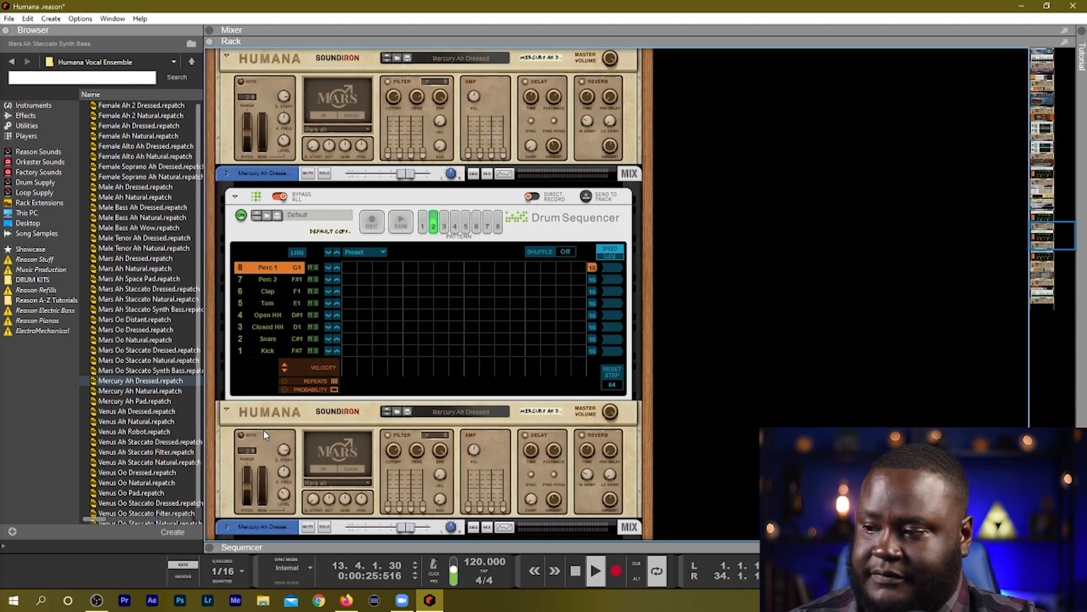
left_click(595, 570)
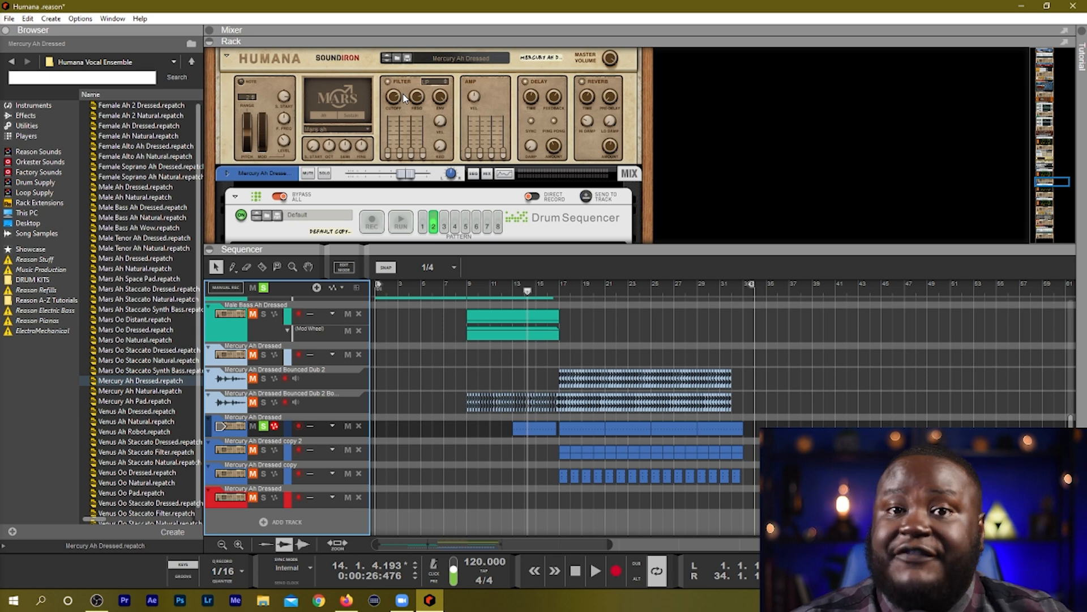
mouse_move(399, 103)
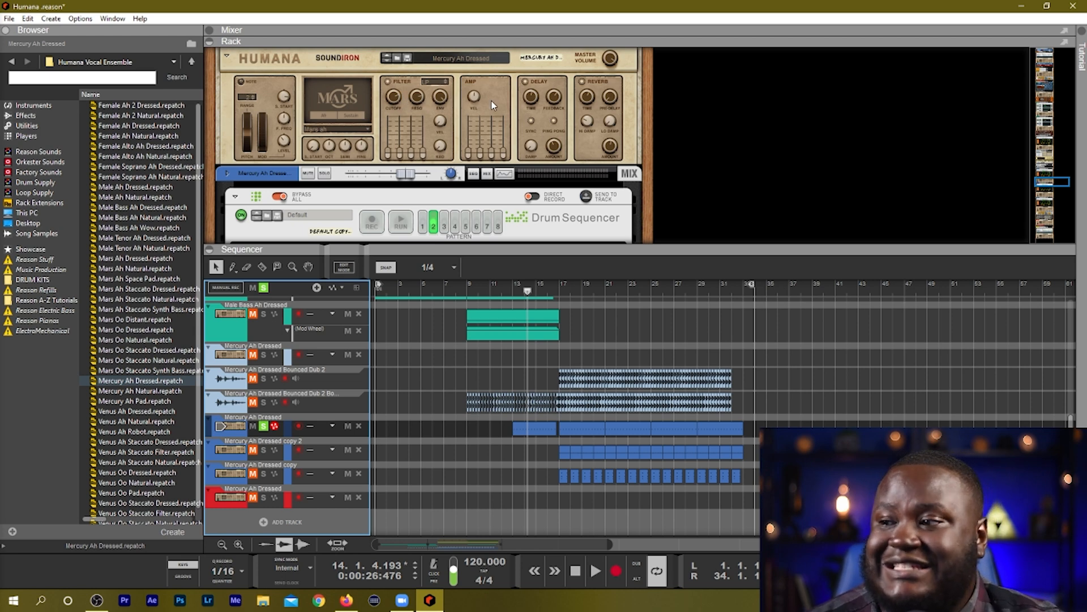
mouse_move(487, 147)
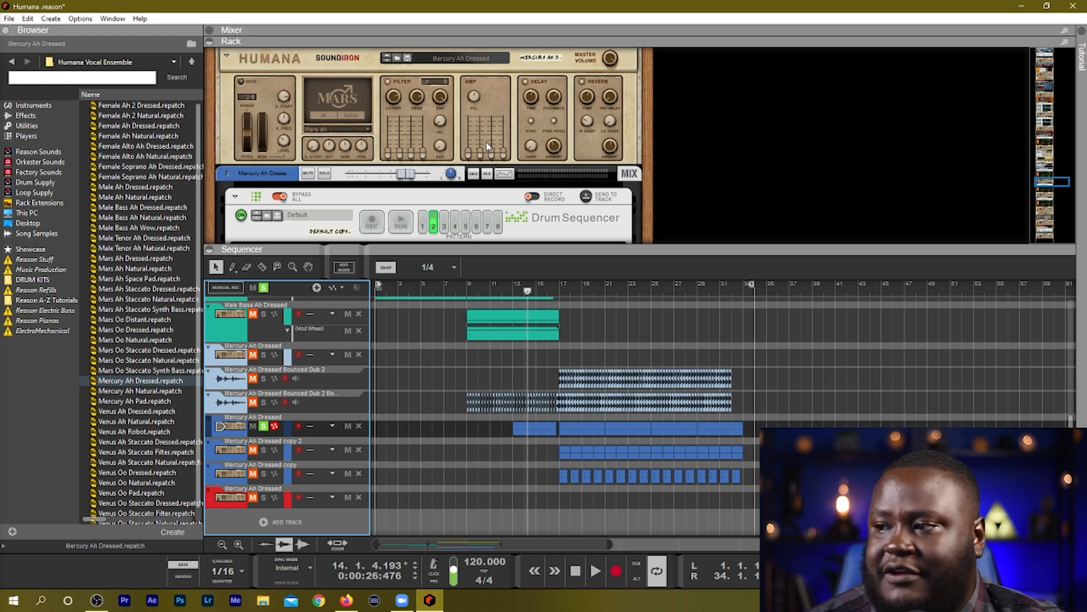
mouse_move(513, 104)
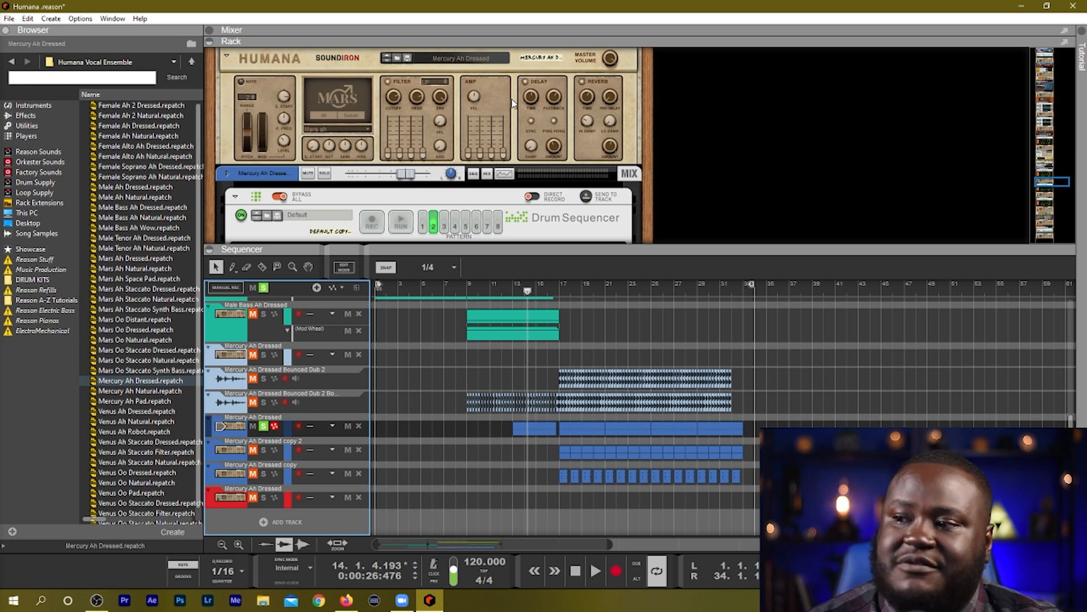
mouse_move(319, 143)
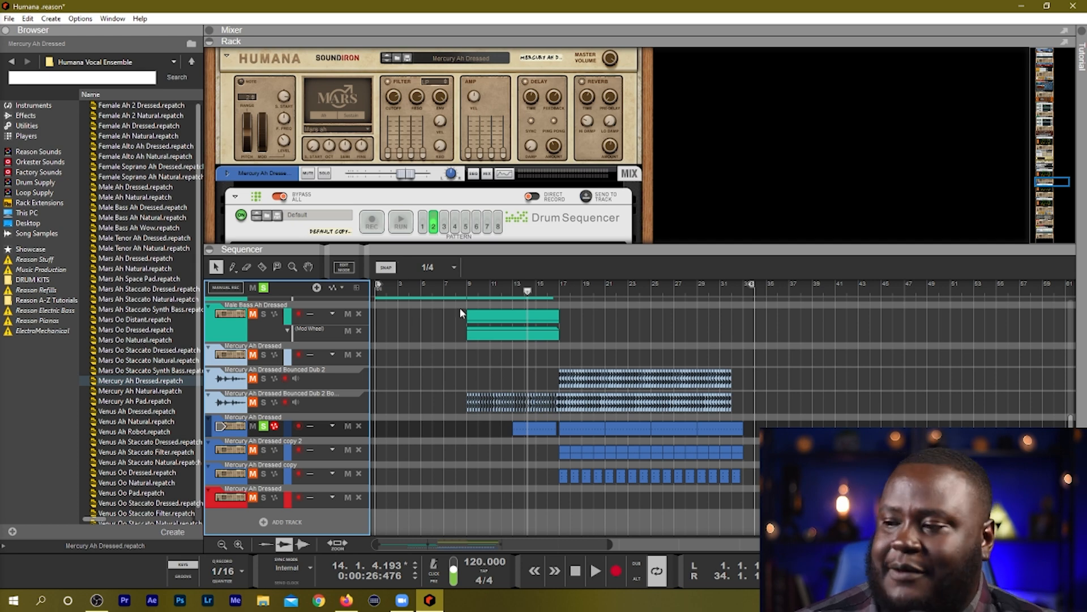
left_click(515, 290)
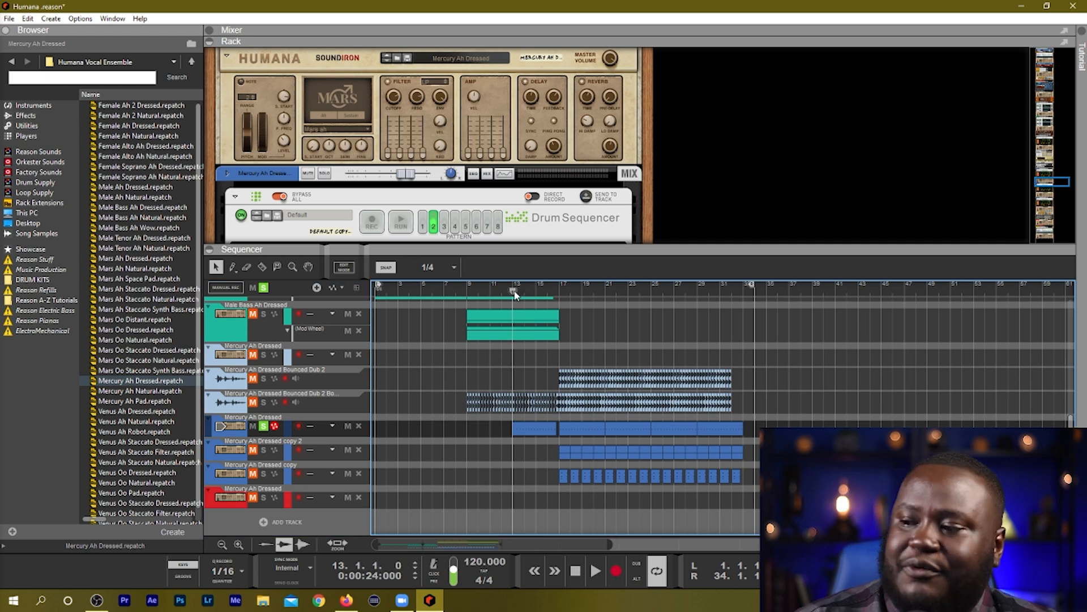
left_click(596, 571)
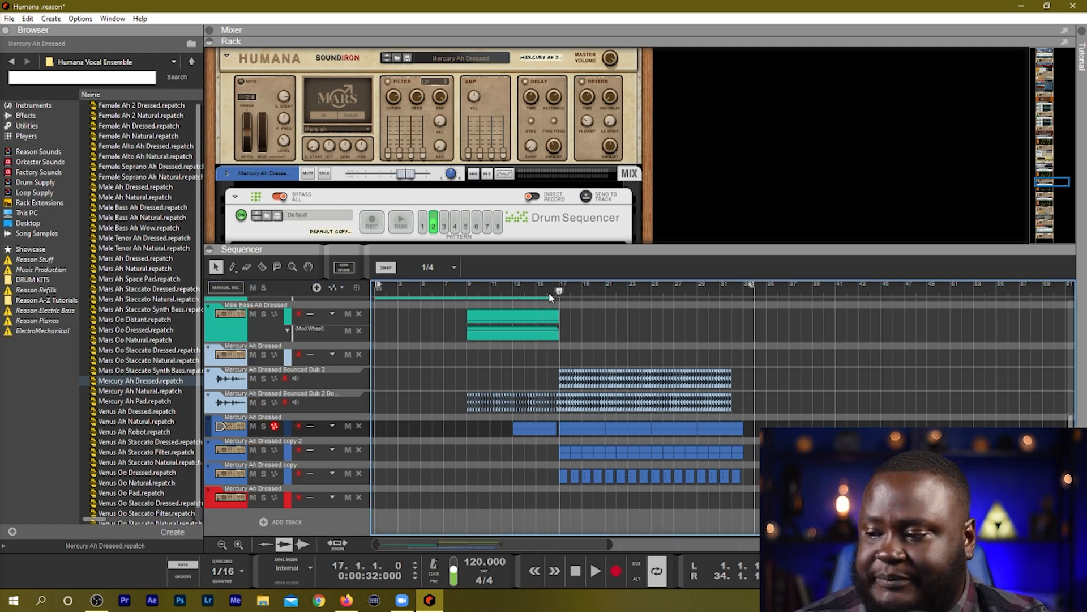
left_click(262, 450)
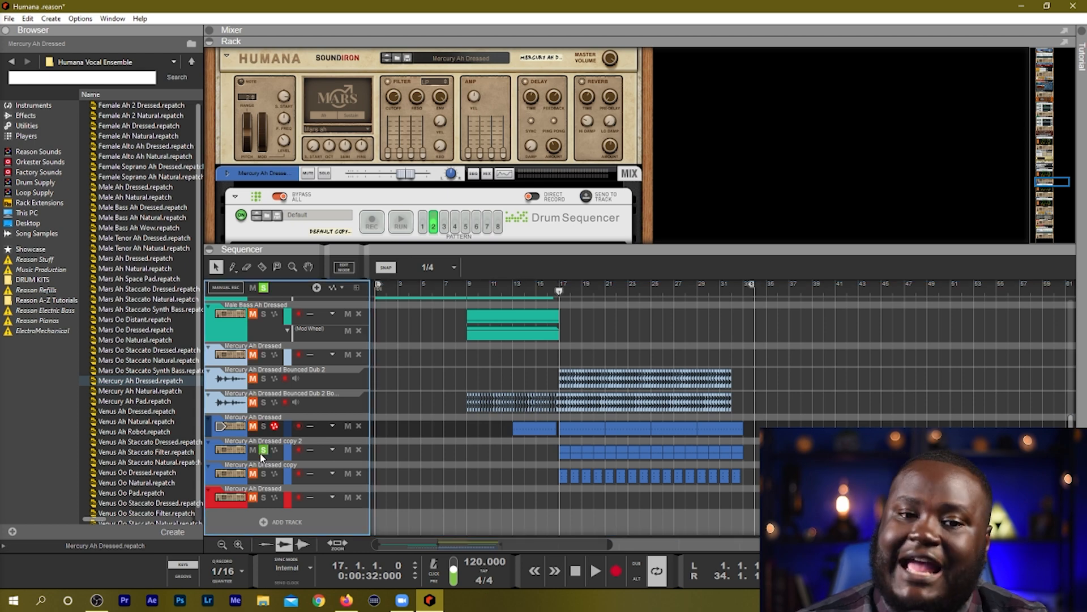
left_click(596, 570)
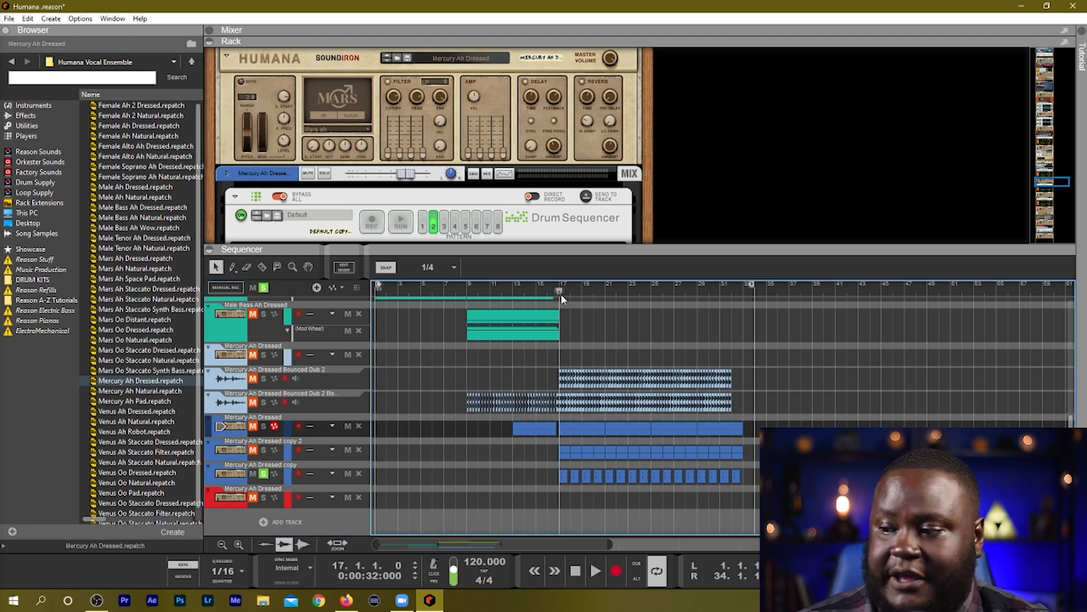
Play the chopped Mercury Ah Dressed copy through Scream 4 and Pulveriser, then select Venus Oo Staccato Dressed.
left_click(596, 571)
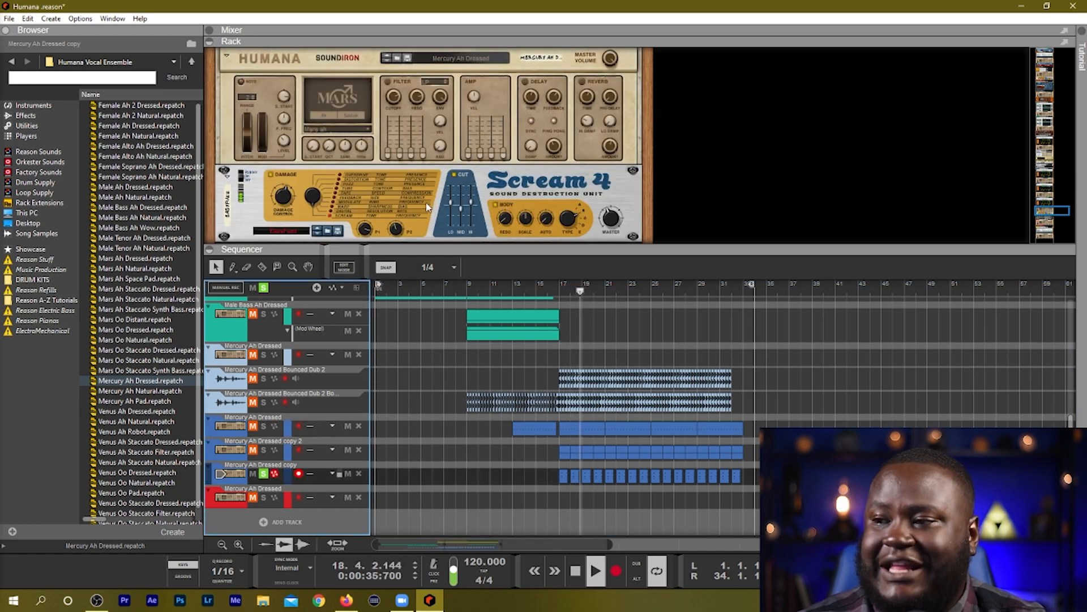
left_click(575, 570)
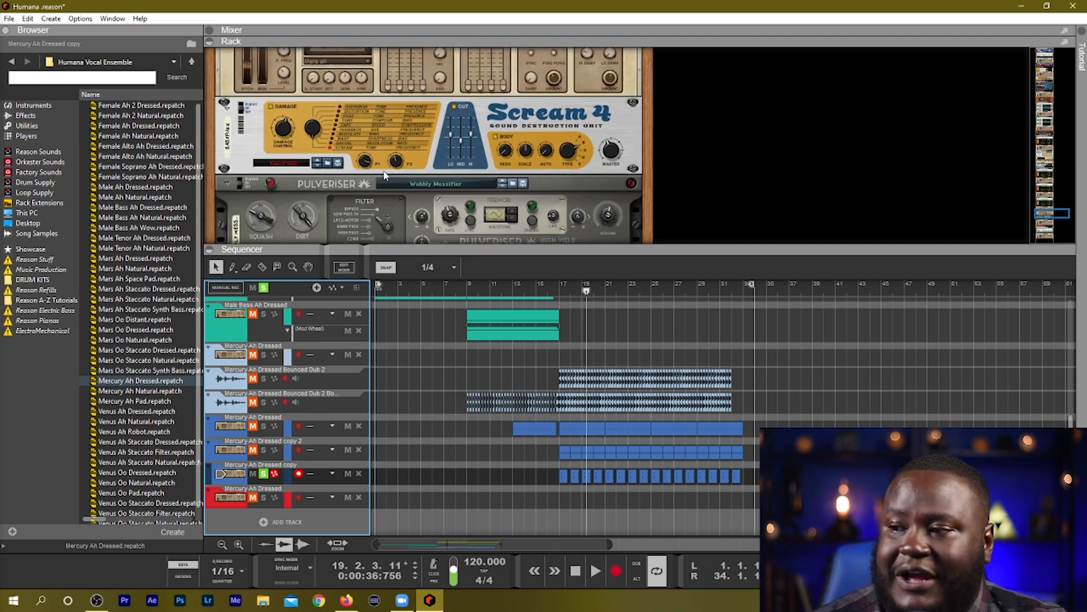
scroll("down", 3)
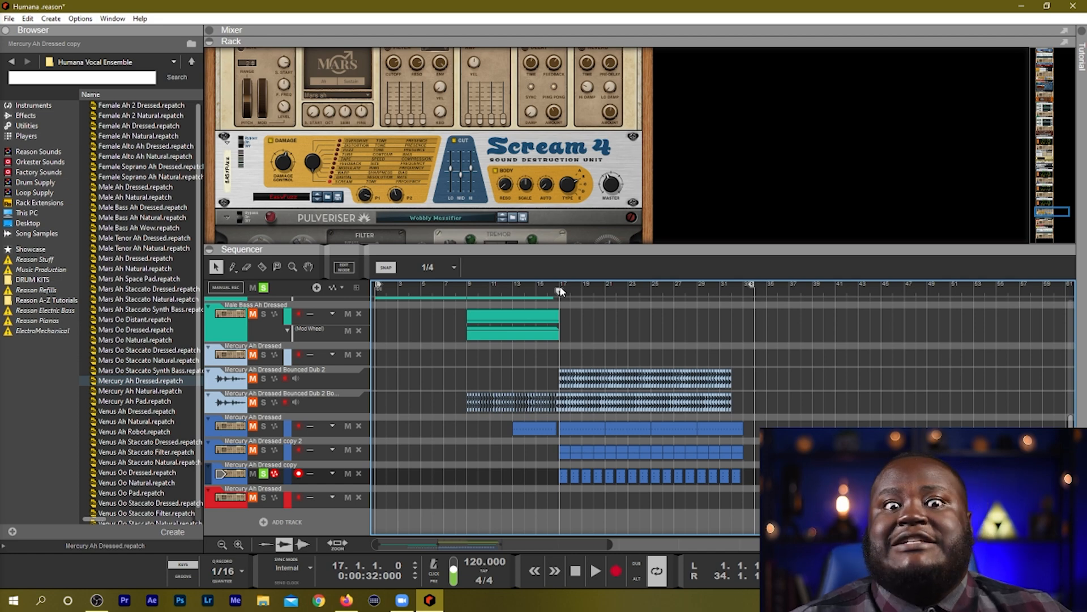
left_click(595, 570)
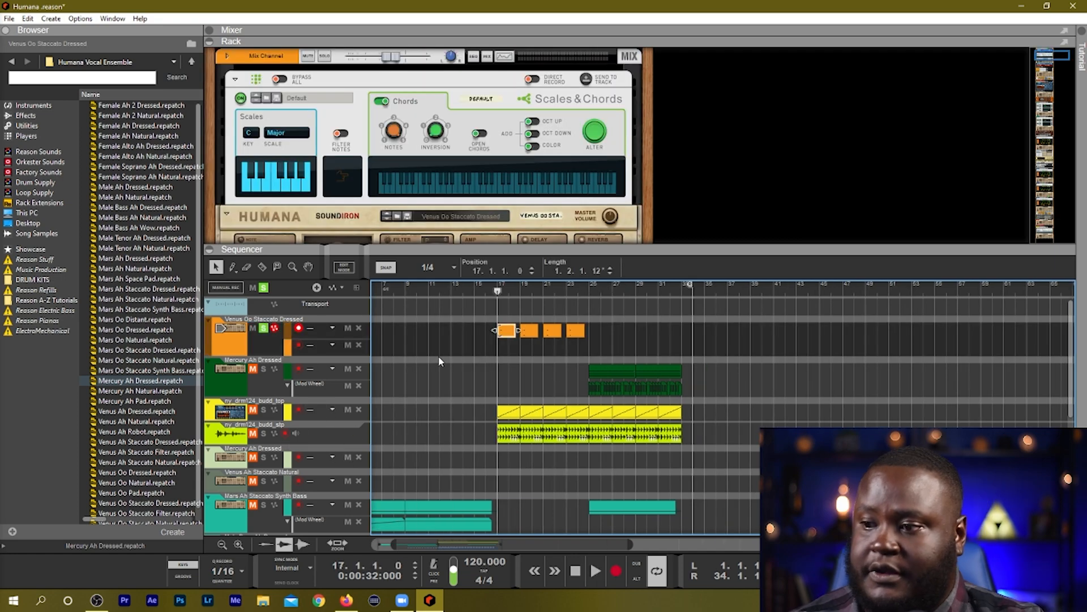
mouse_move(428, 361)
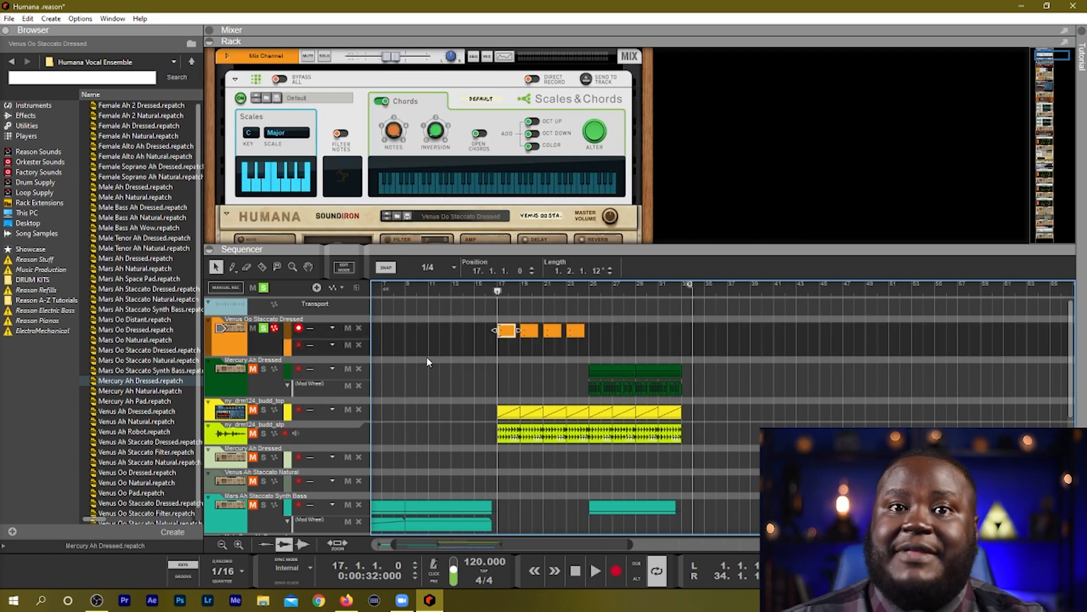
left_click(594, 570)
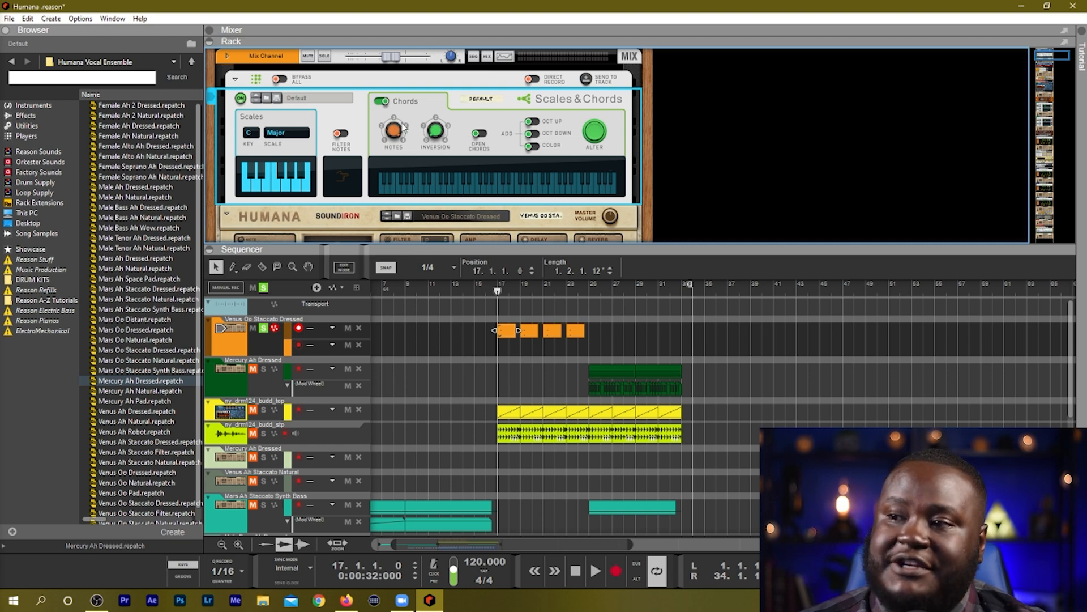
mouse_move(409, 147)
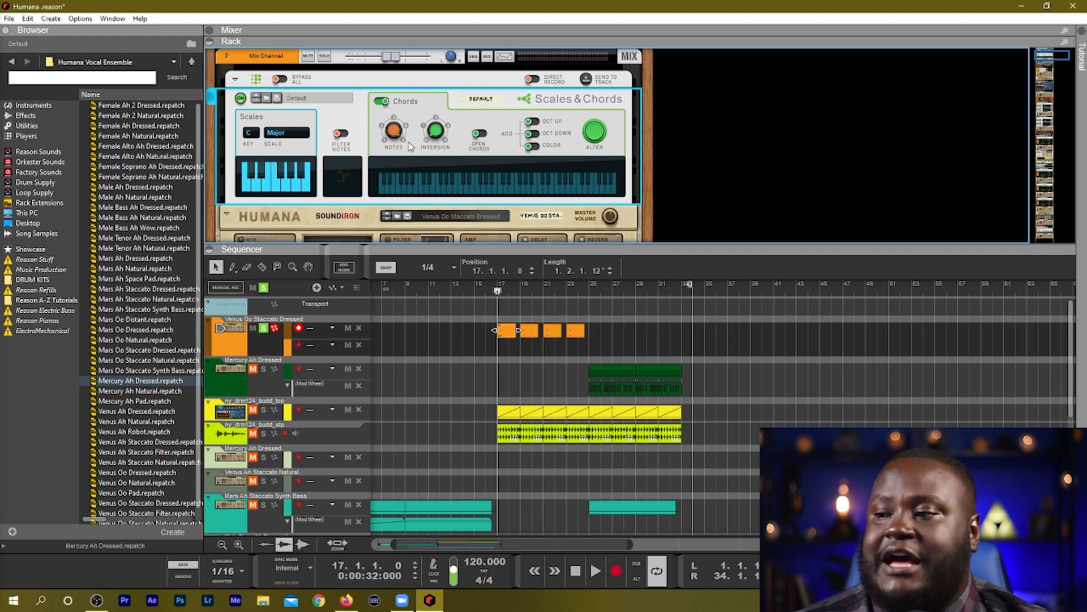
mouse_move(393, 133)
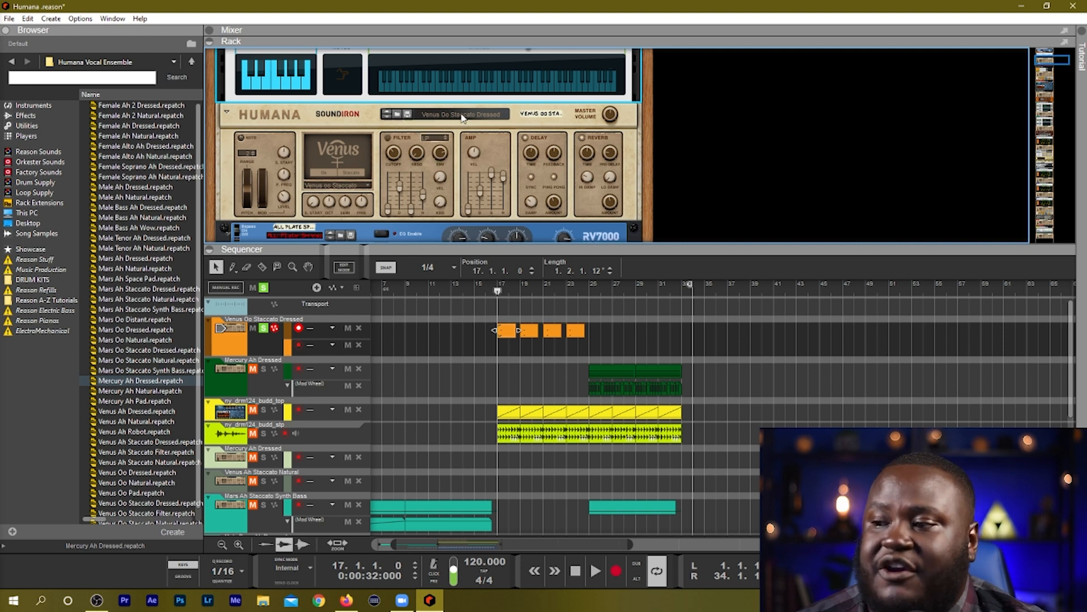
mouse_move(455, 114)
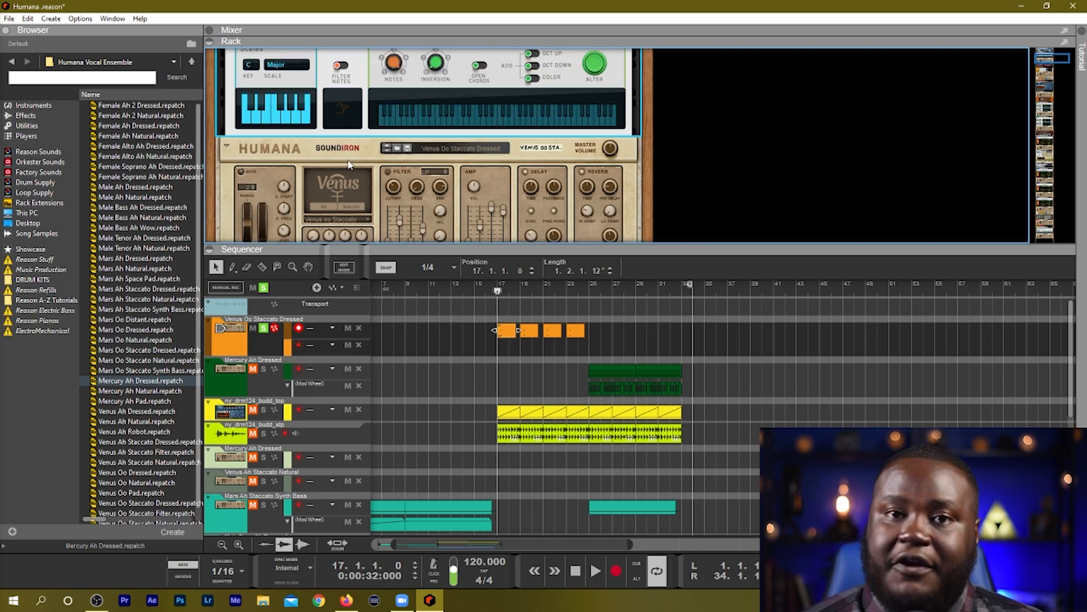
scroll("down", 3)
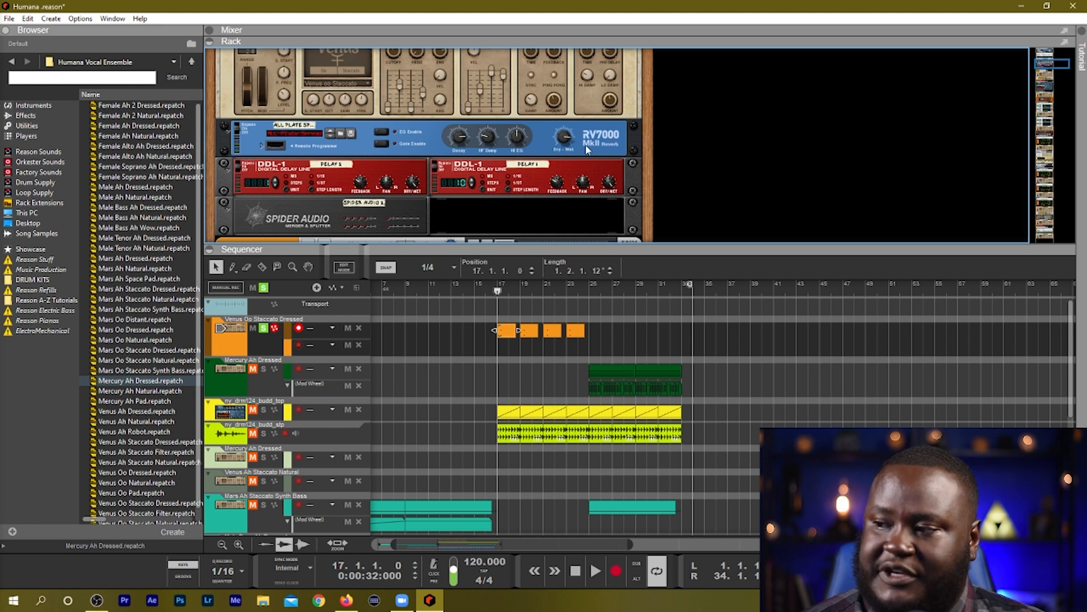
mouse_move(503, 247)
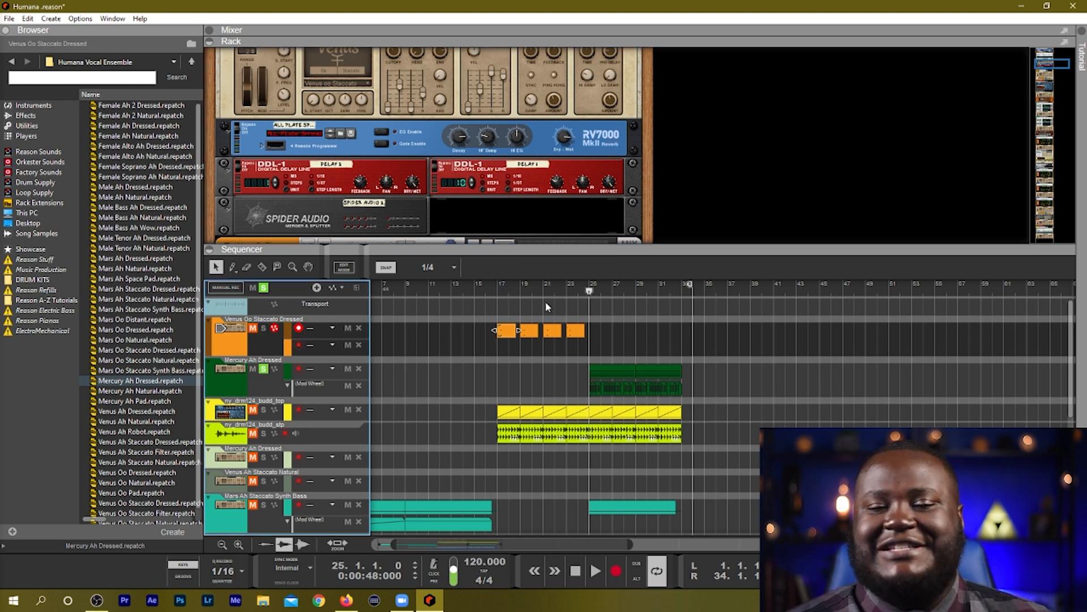
Set sequencer snap to 1/8 and drag the short Mercury Ah Dressed clip before bar 25.
left_click(595, 570)
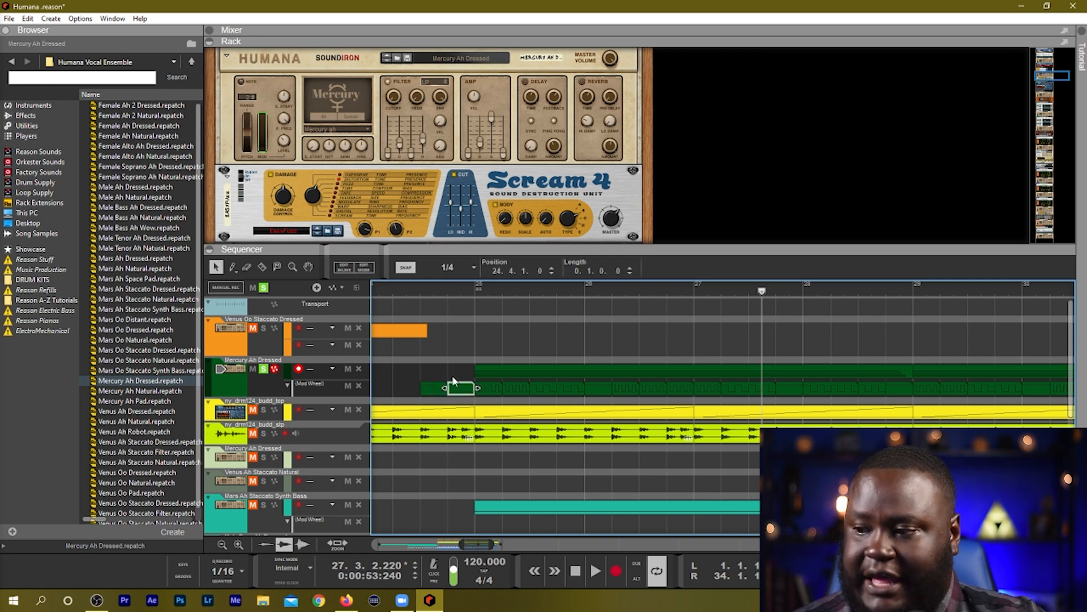
left_click(451, 268)
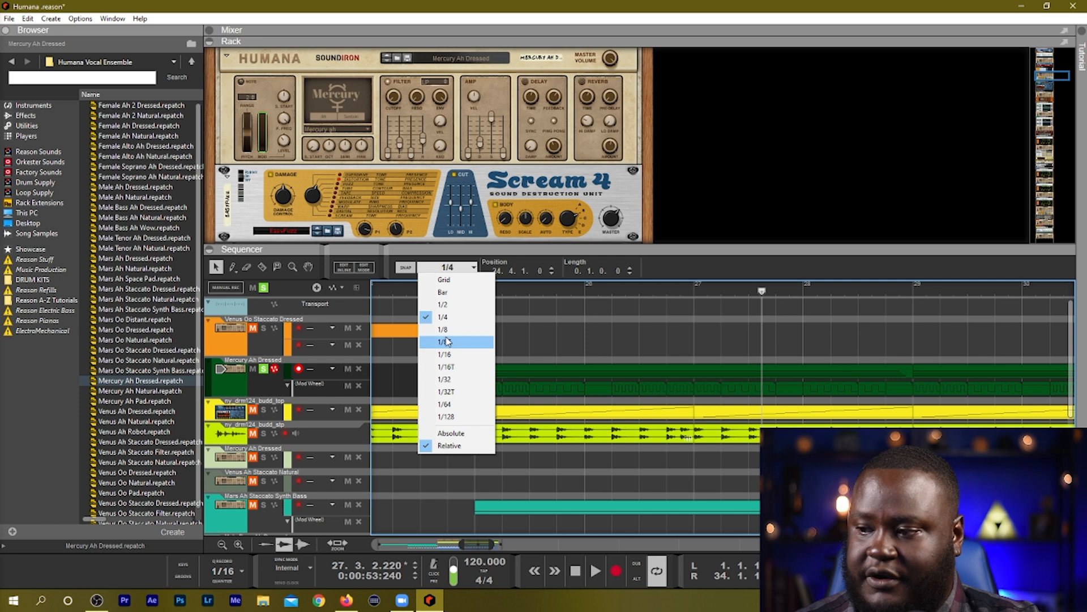
left_click(442, 341)
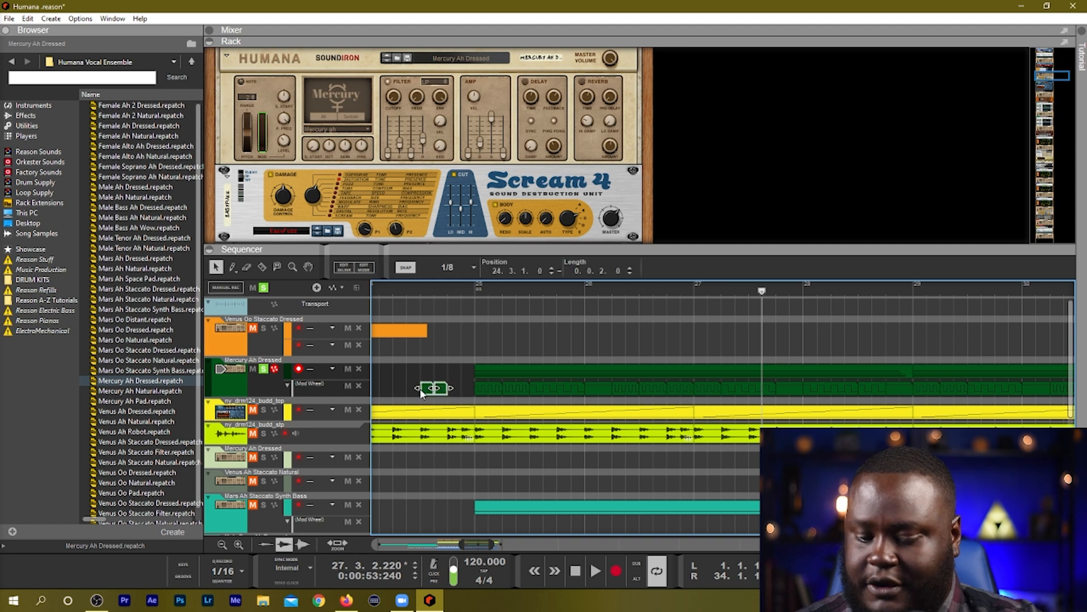
left_click_drag(438, 388, 477, 388)
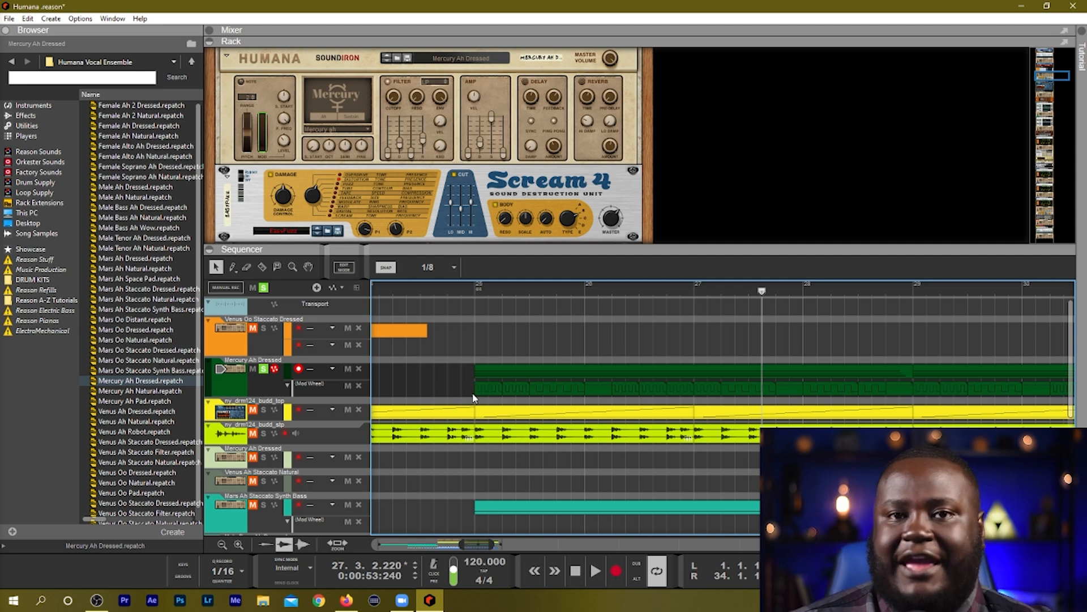
mouse_move(477, 293)
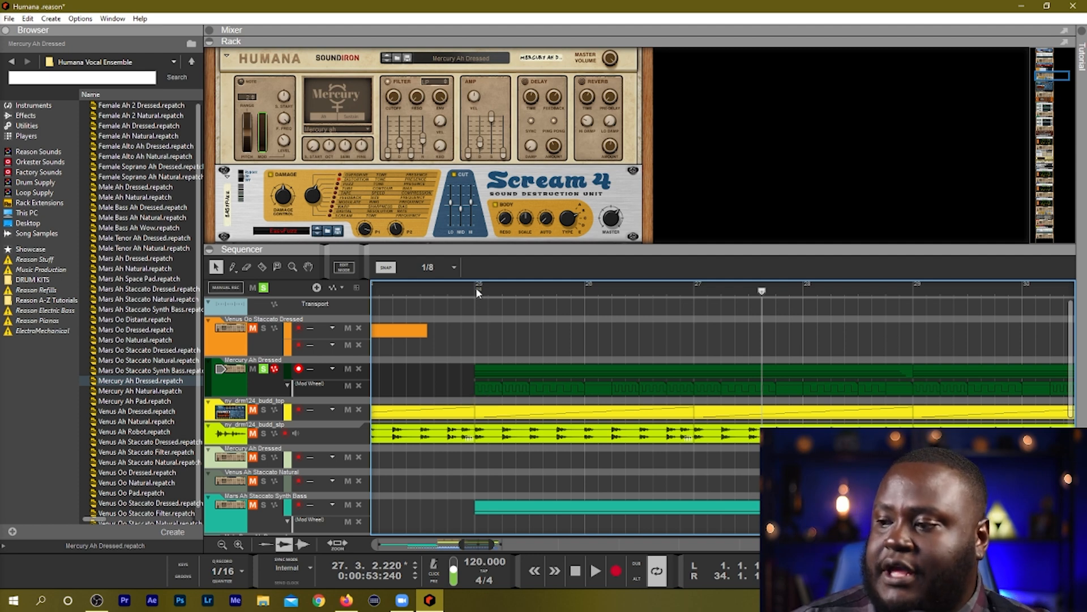
Lower the Humana filter sustain to 0% and play the choir from bar 25.
left_click(475, 290)
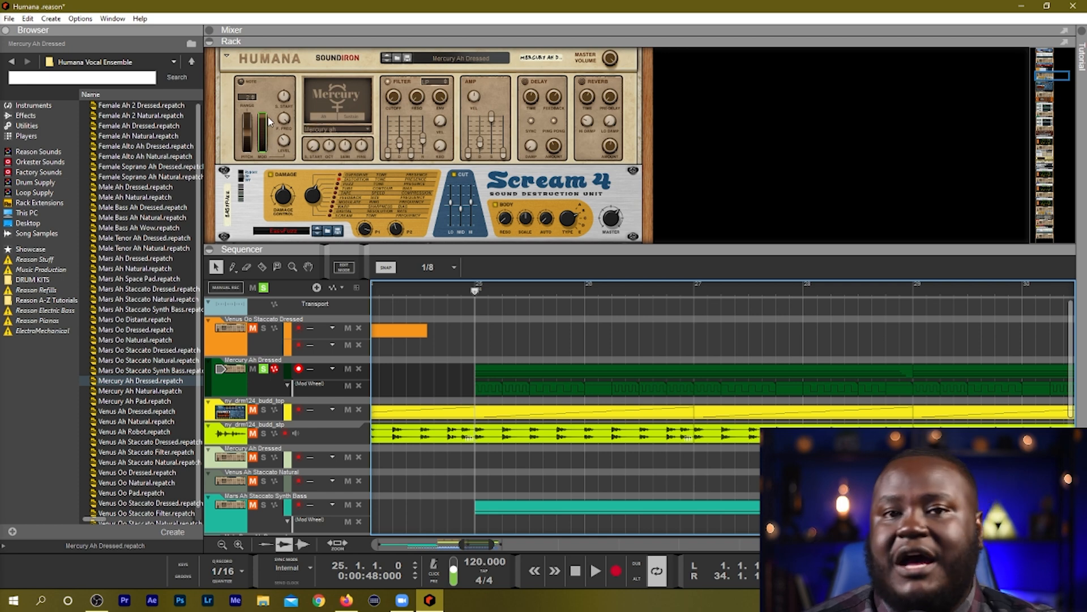
mouse_move(416, 282)
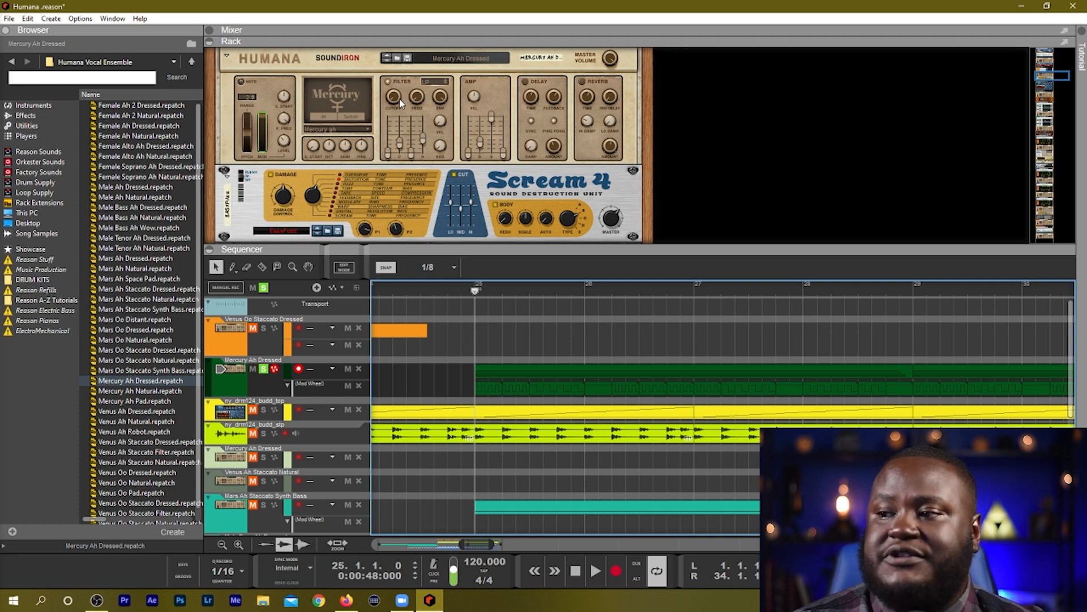
mouse_move(435, 161)
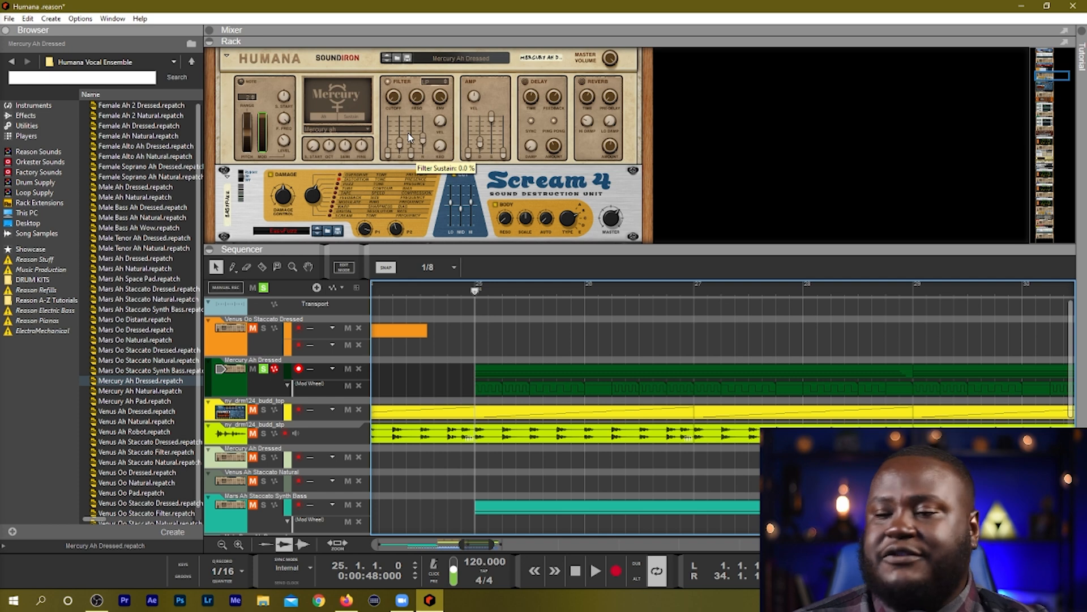
left_click(595, 569)
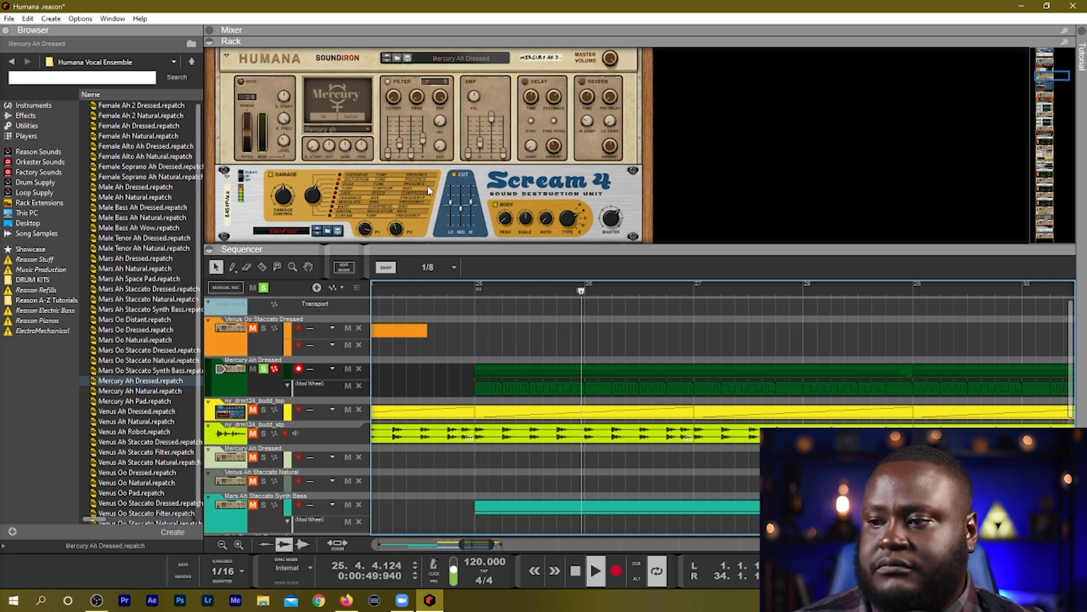
left_click(595, 571)
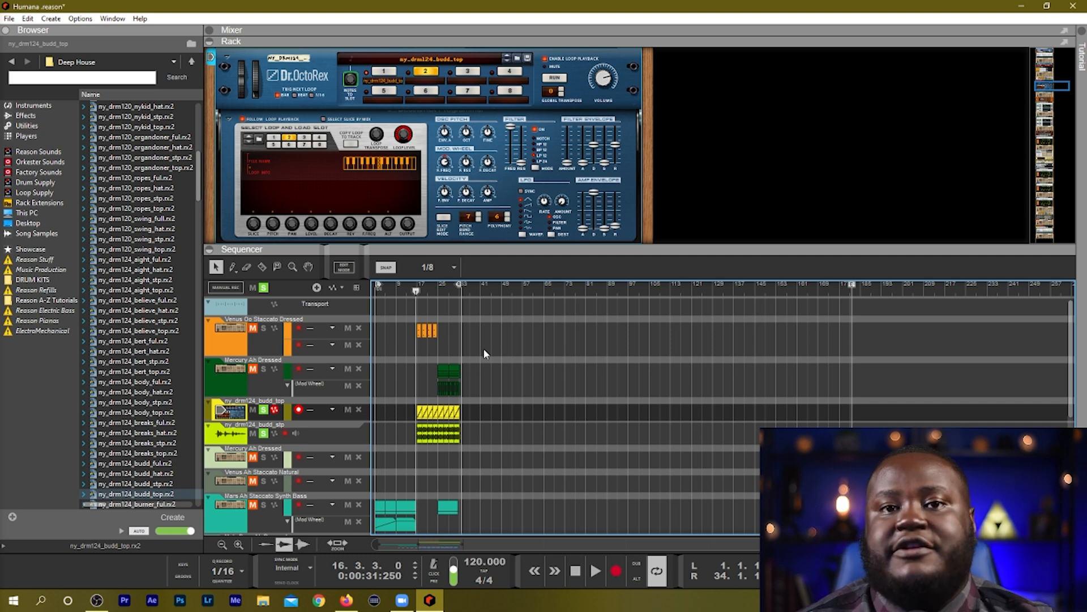
Play the arrangement with the my_drm24_budd_top Dr. OctoRex loop player shown.
left_click(594, 570)
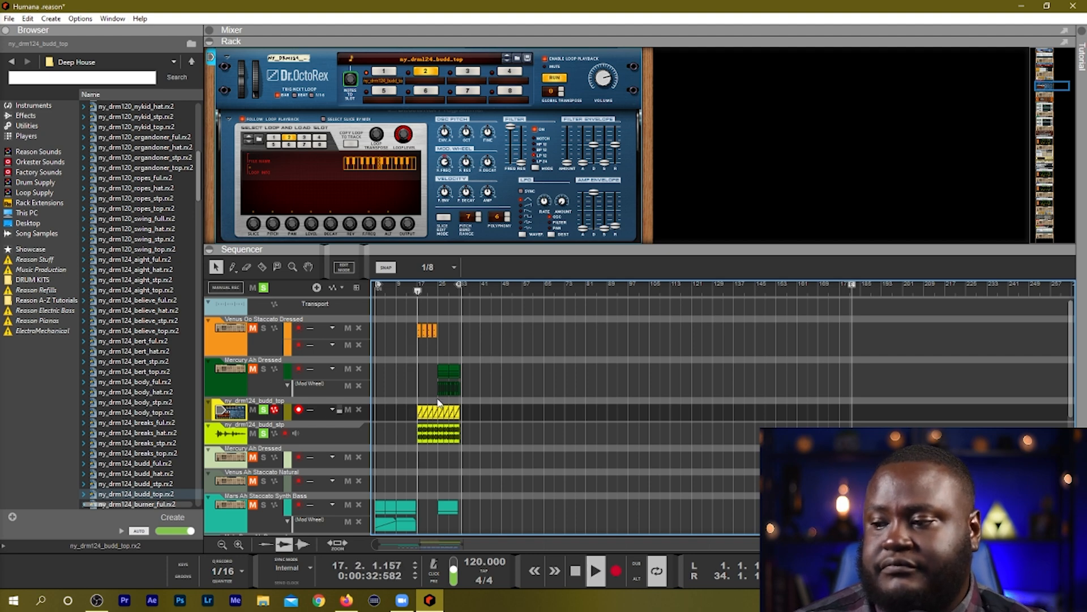